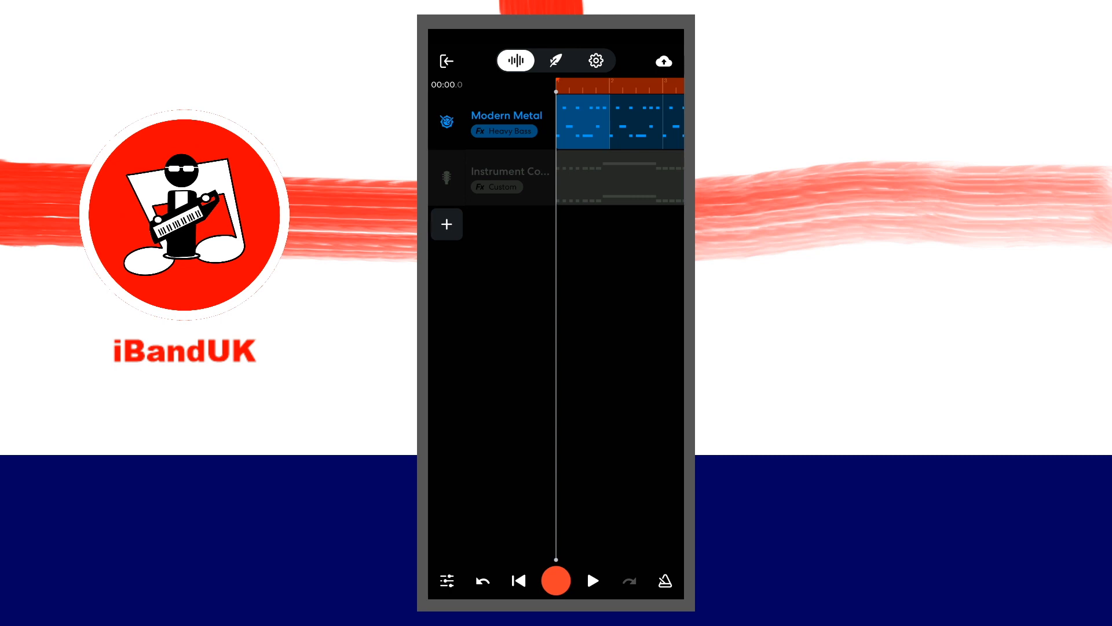
- Add a new Twang Guitar instrument track with its keyboard showing
click(446, 223)
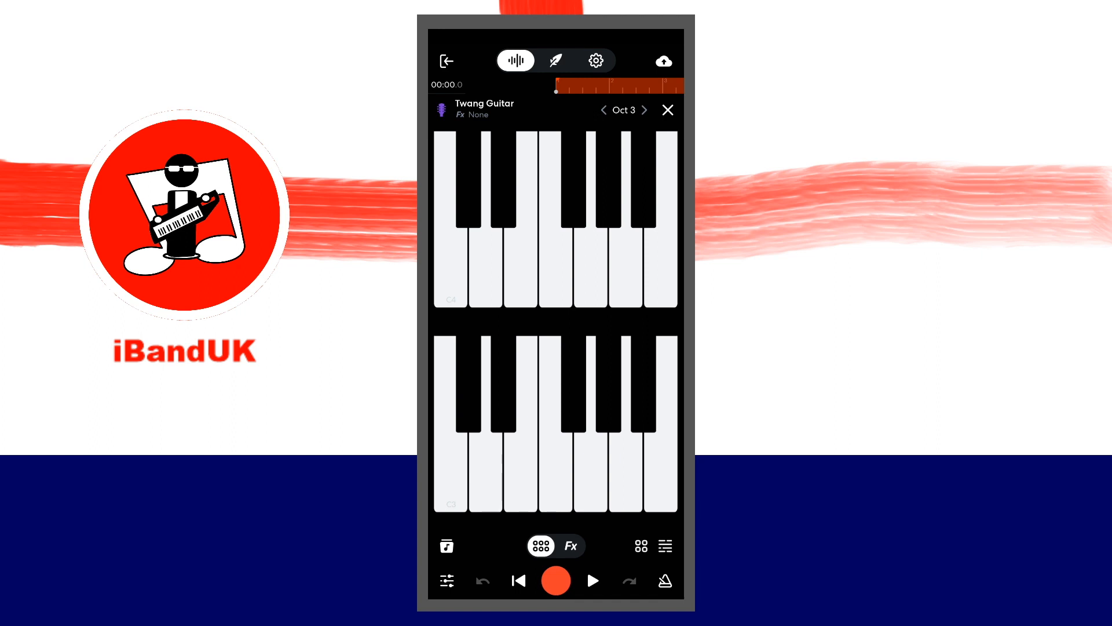
- Add an EQ3-M from the Tone effects to the Twang Guitar chain
click(570, 546)
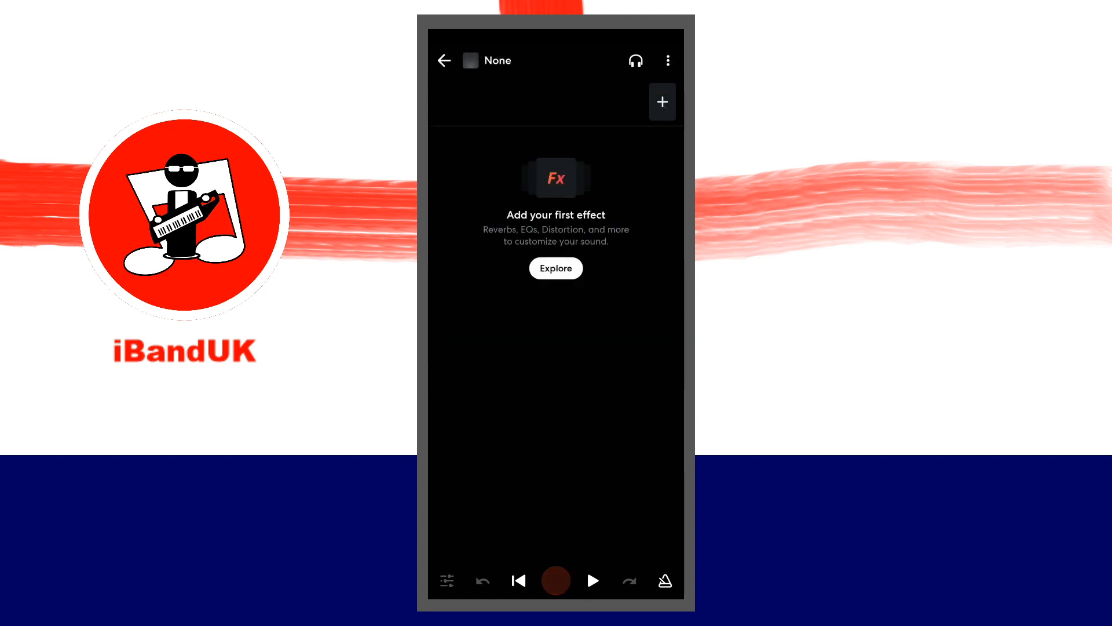
click(662, 101)
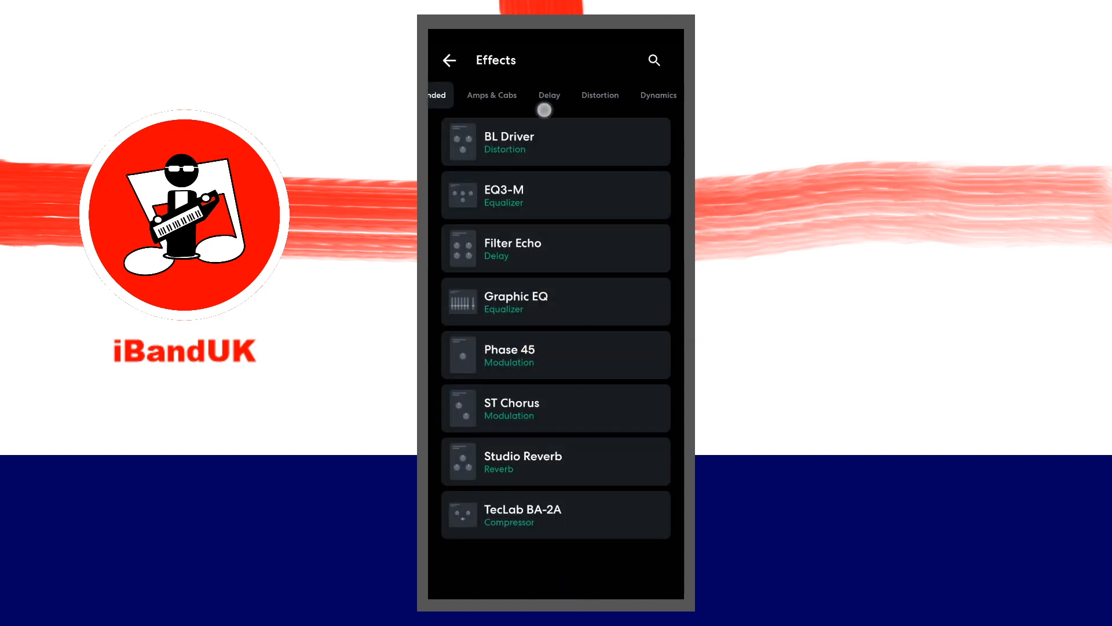
click(608, 94)
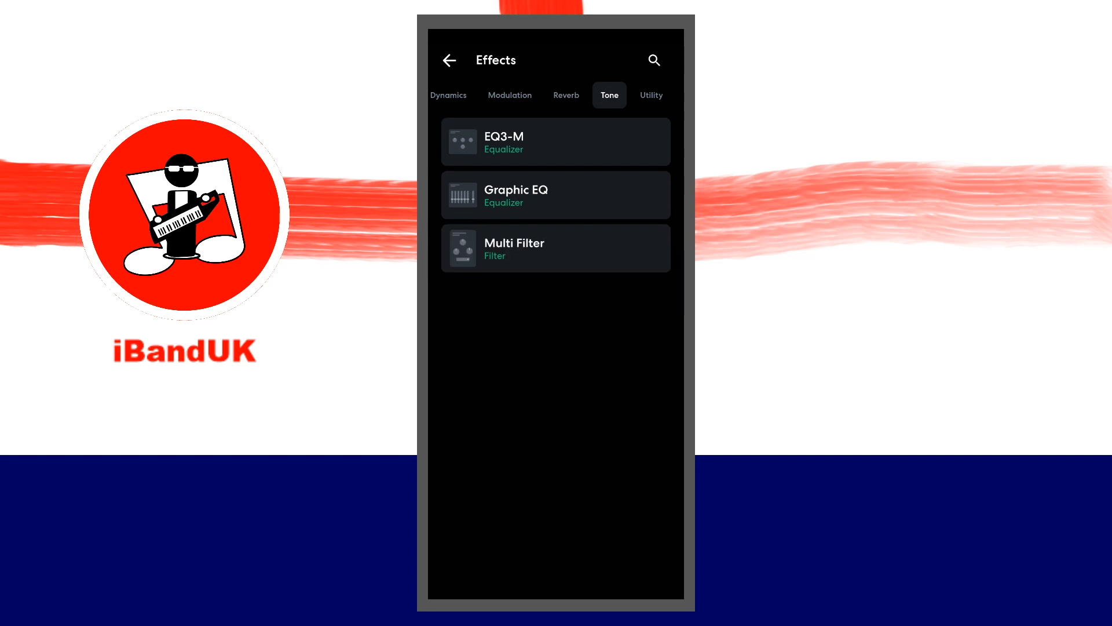
click(570, 137)
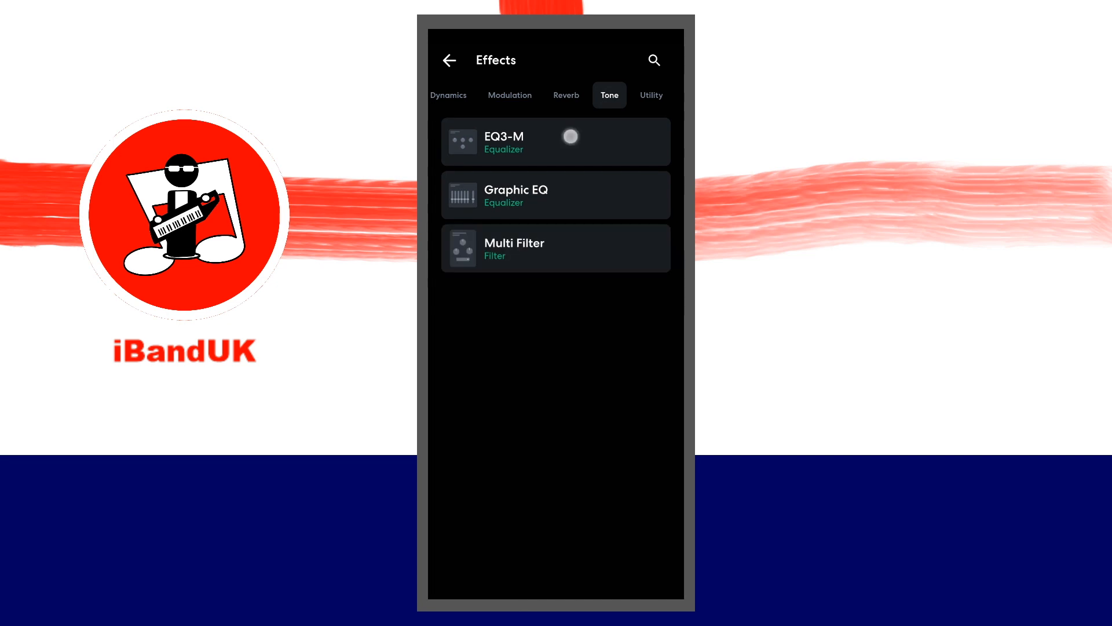
click(555, 141)
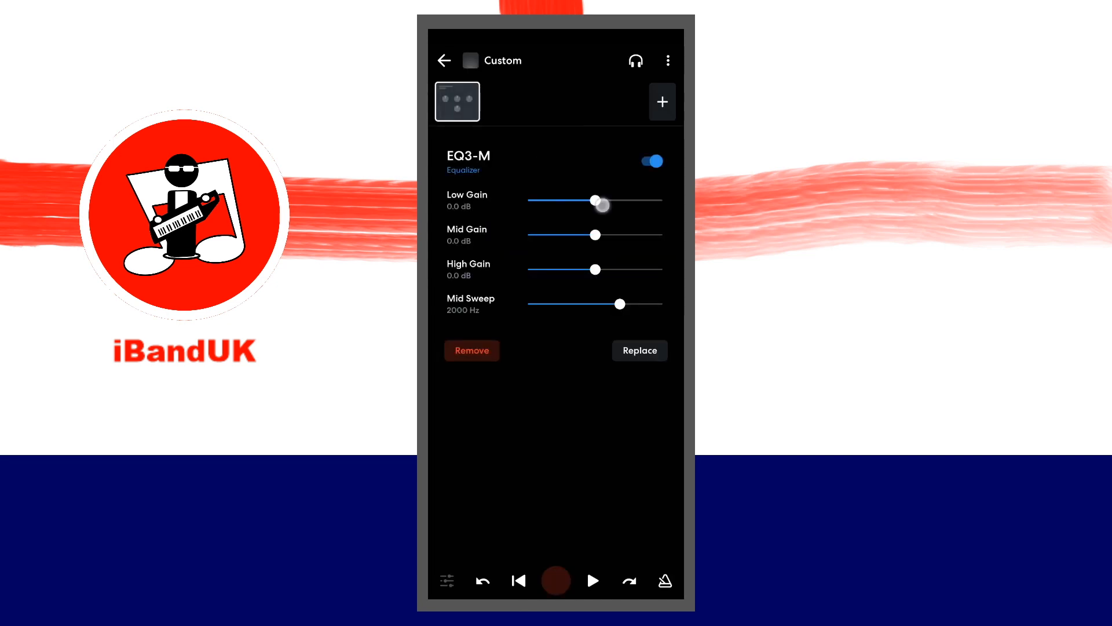
- Set EQ3-M low and mid gain 10.3 dB, high gain 7.1 dB, mid sweep near 706 Hz
drag(594, 200, 619, 201)
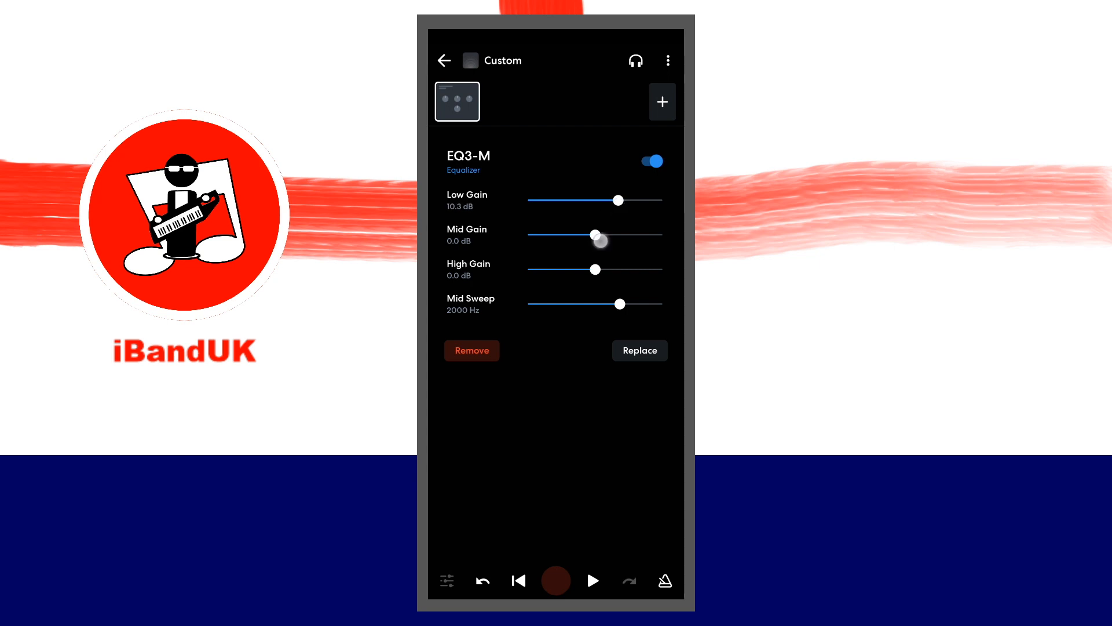
drag(594, 234, 619, 234)
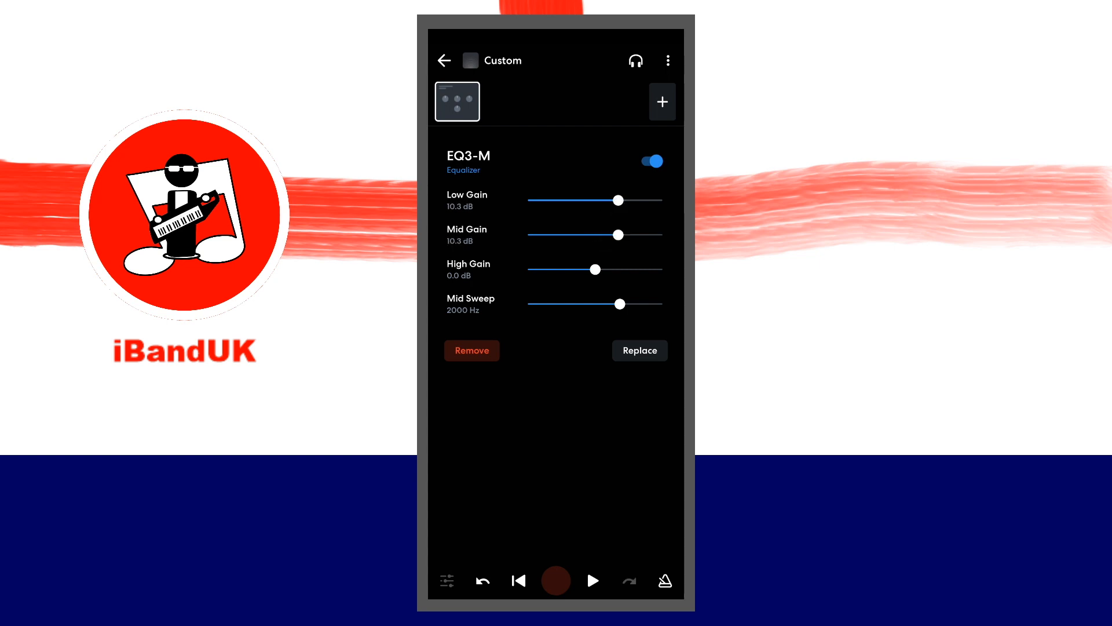
drag(595, 268, 612, 270)
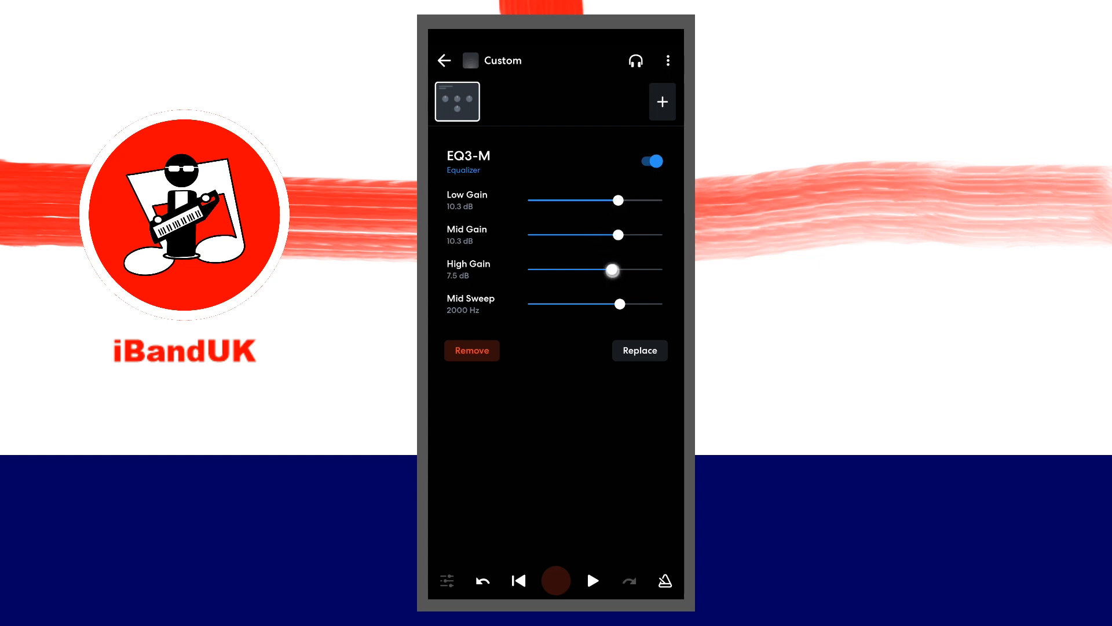
drag(612, 270, 610, 270)
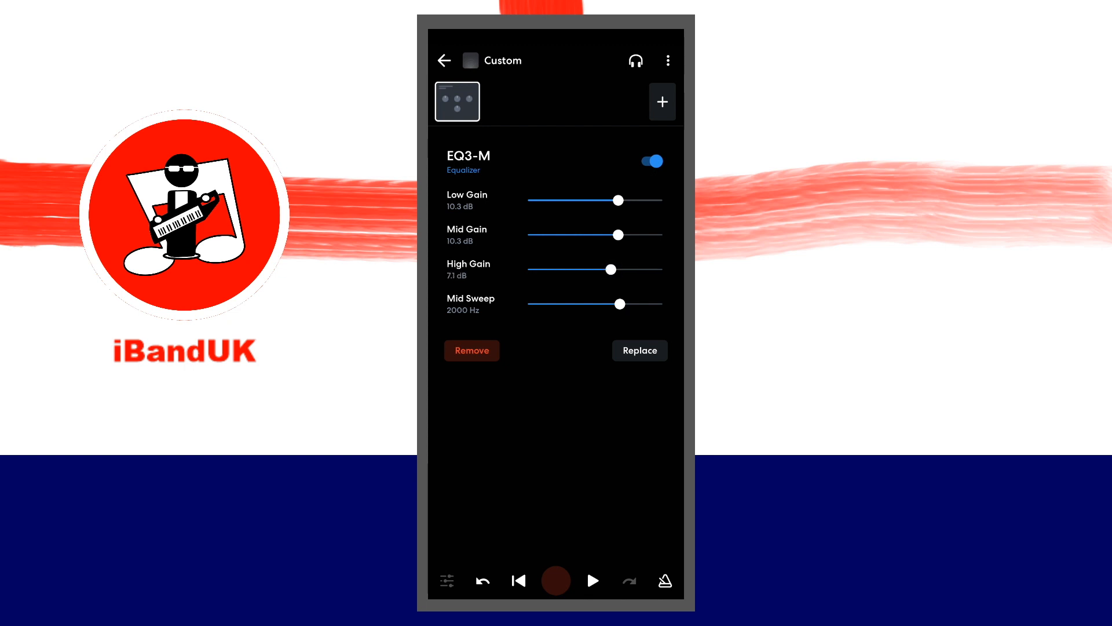
drag(620, 303, 590, 306)
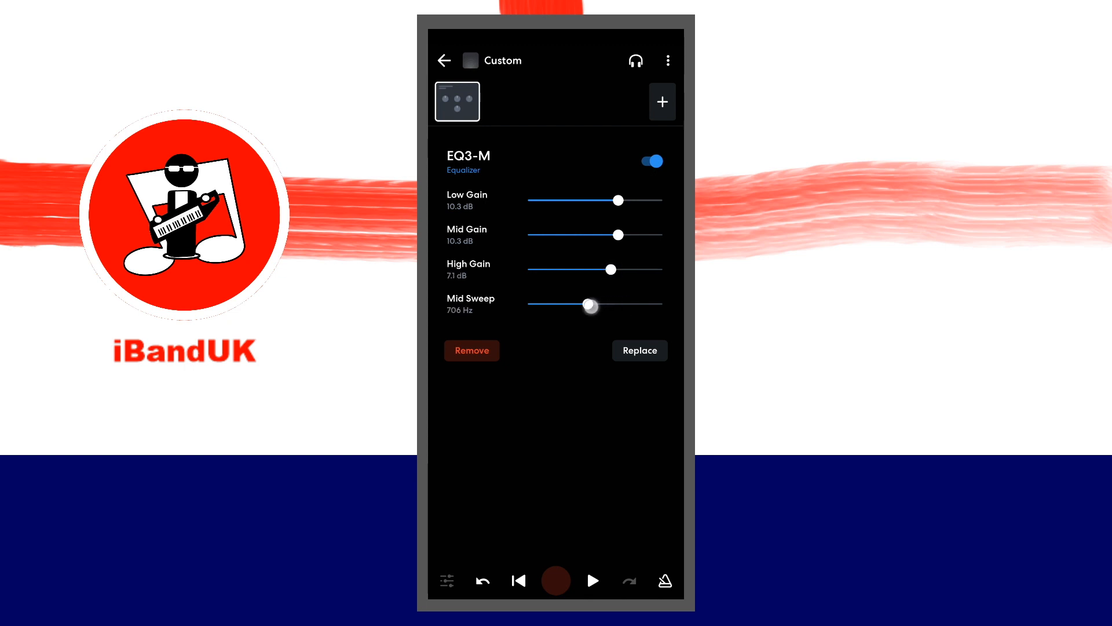
drag(590, 305, 582, 304)
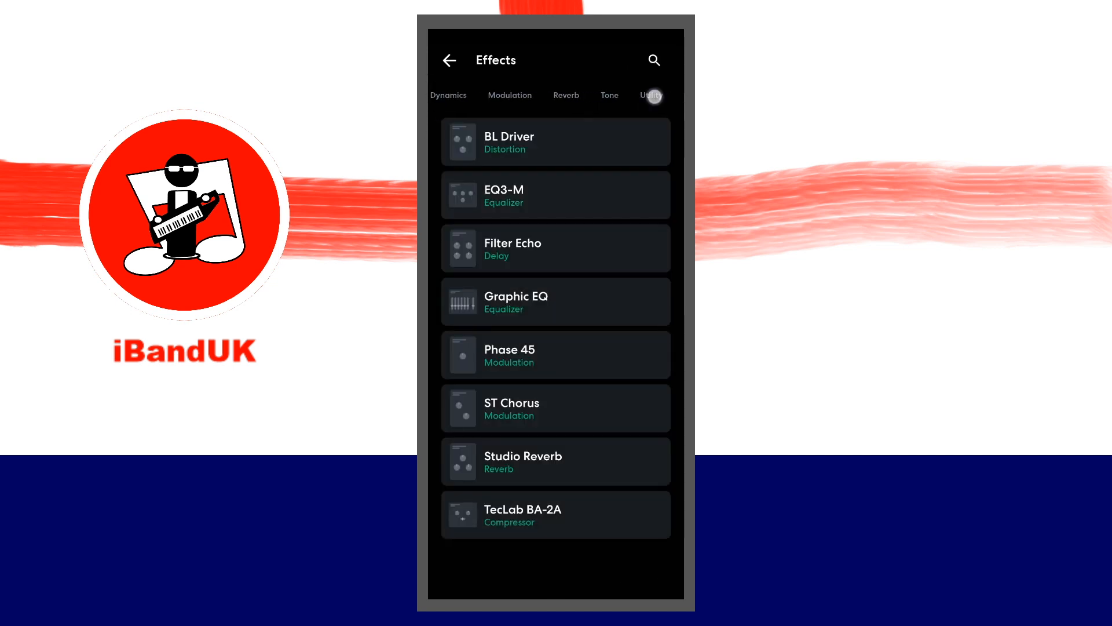
- Add a Feedback Killer from Utility effects with Amount at 10.0
click(650, 95)
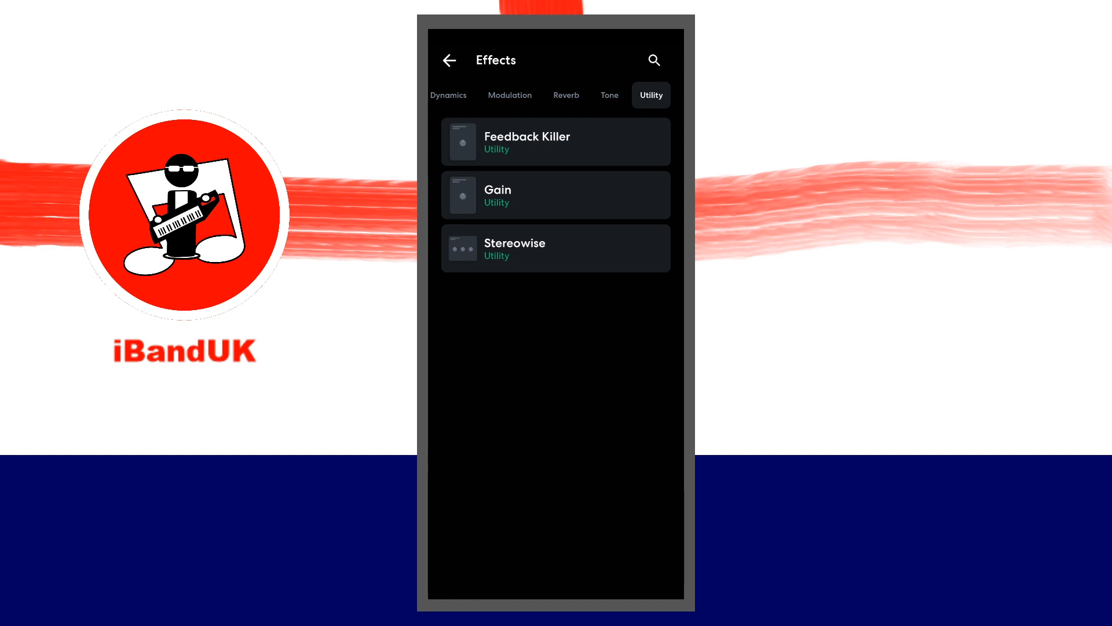
click(555, 141)
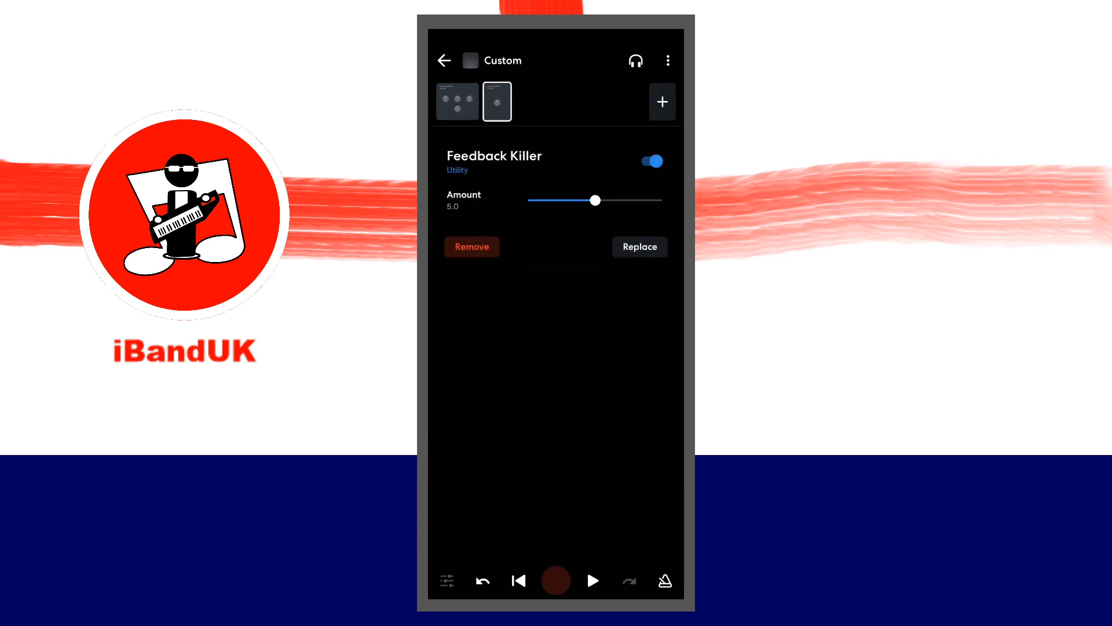
drag(595, 200, 663, 201)
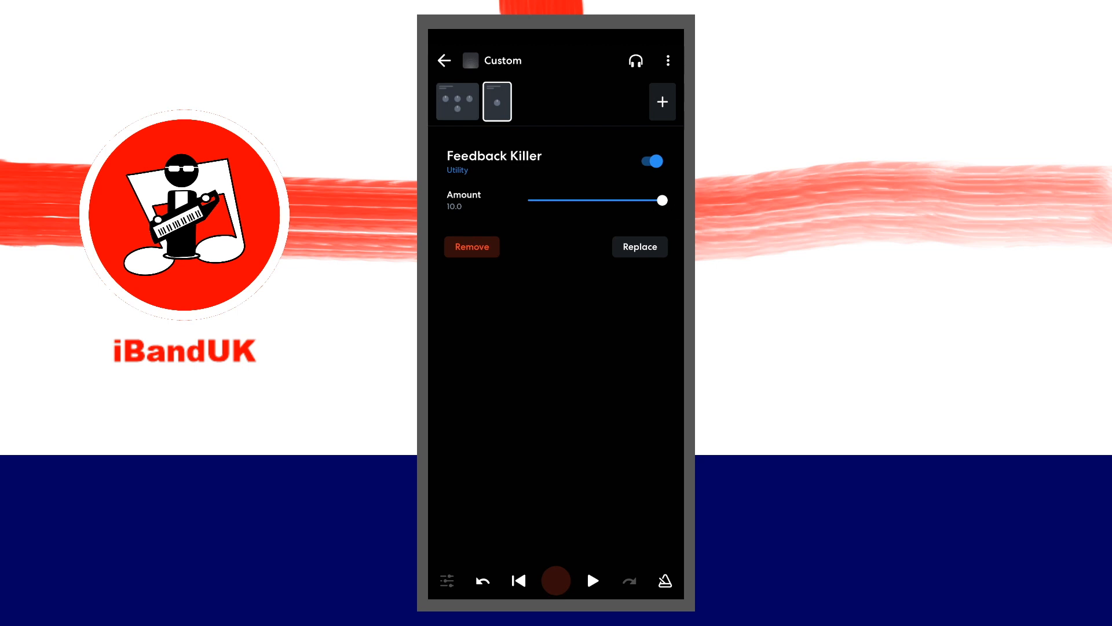
- Add a Multi Amp Pro set to the Mississippi 5150 model with Drive at 10.0
click(639, 246)
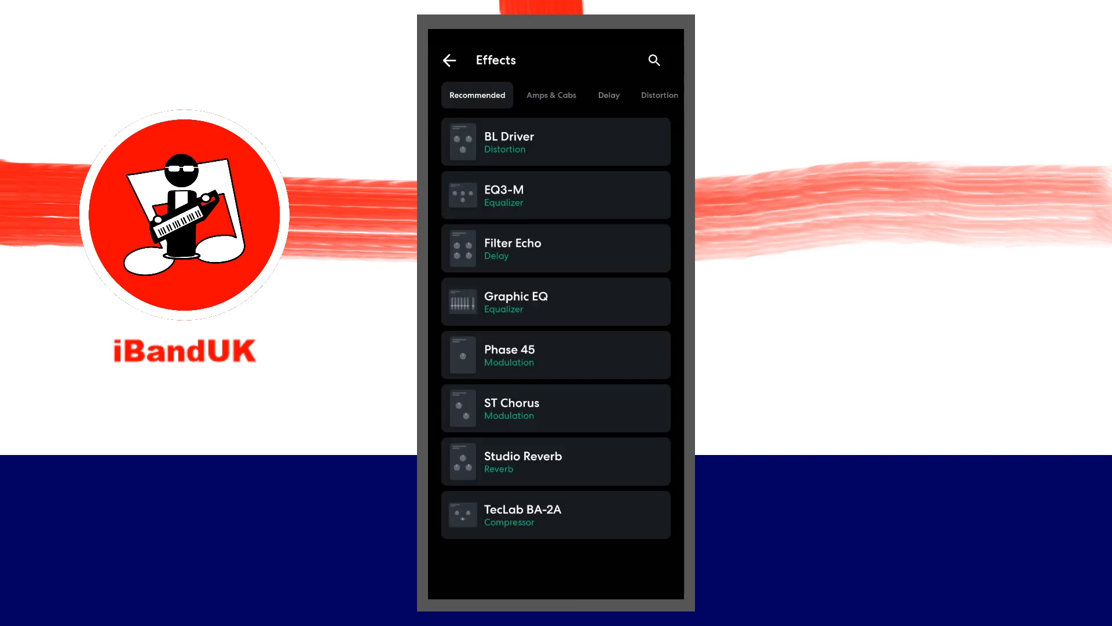
click(551, 95)
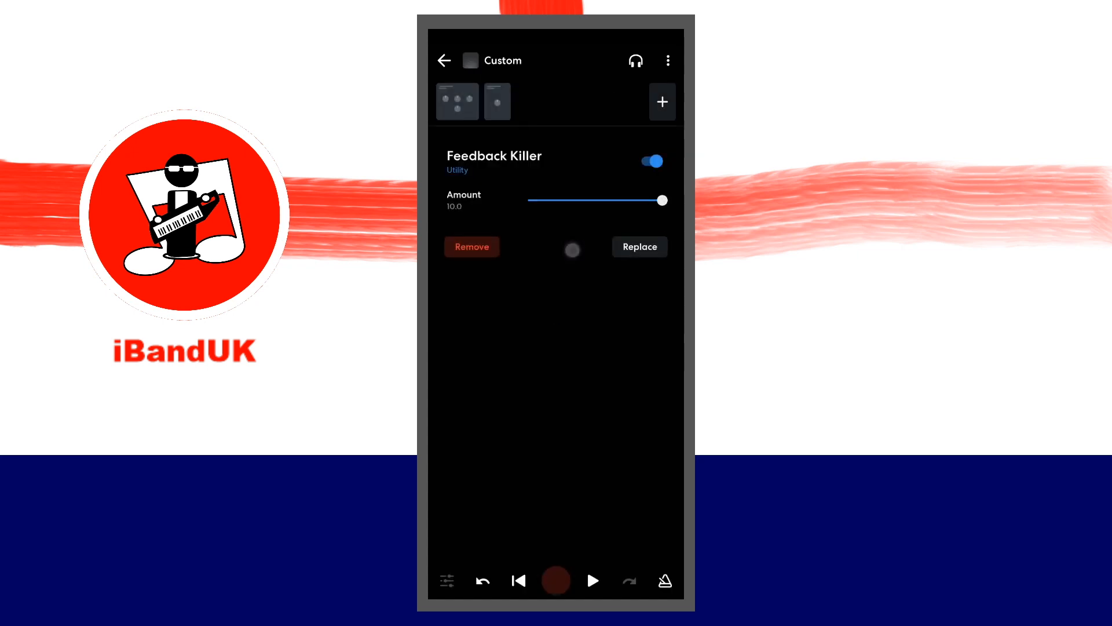
click(545, 101)
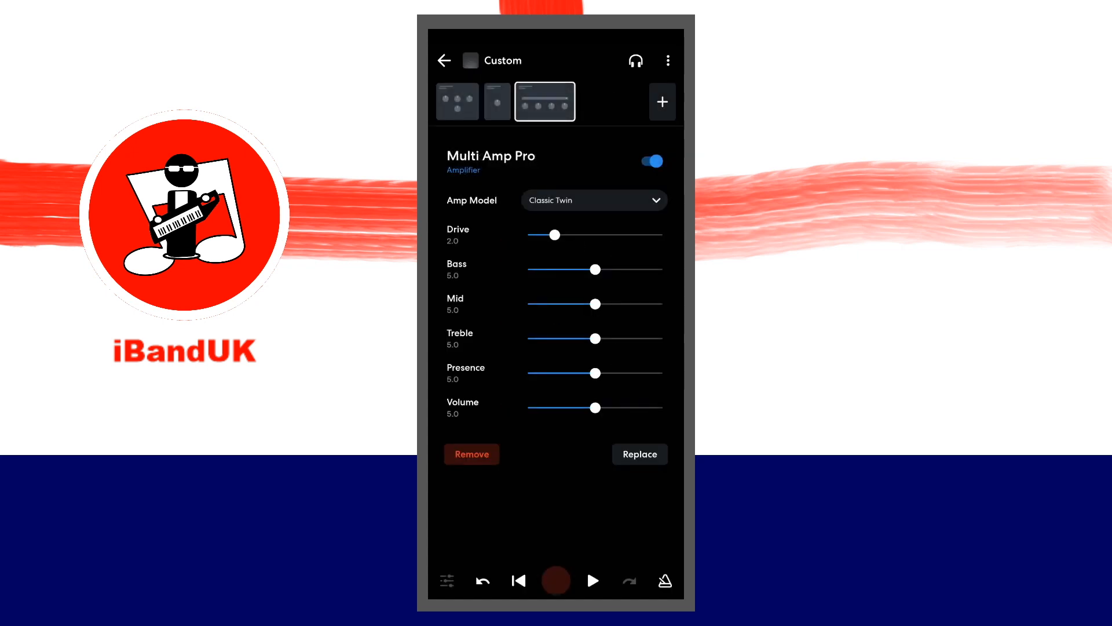
click(593, 200)
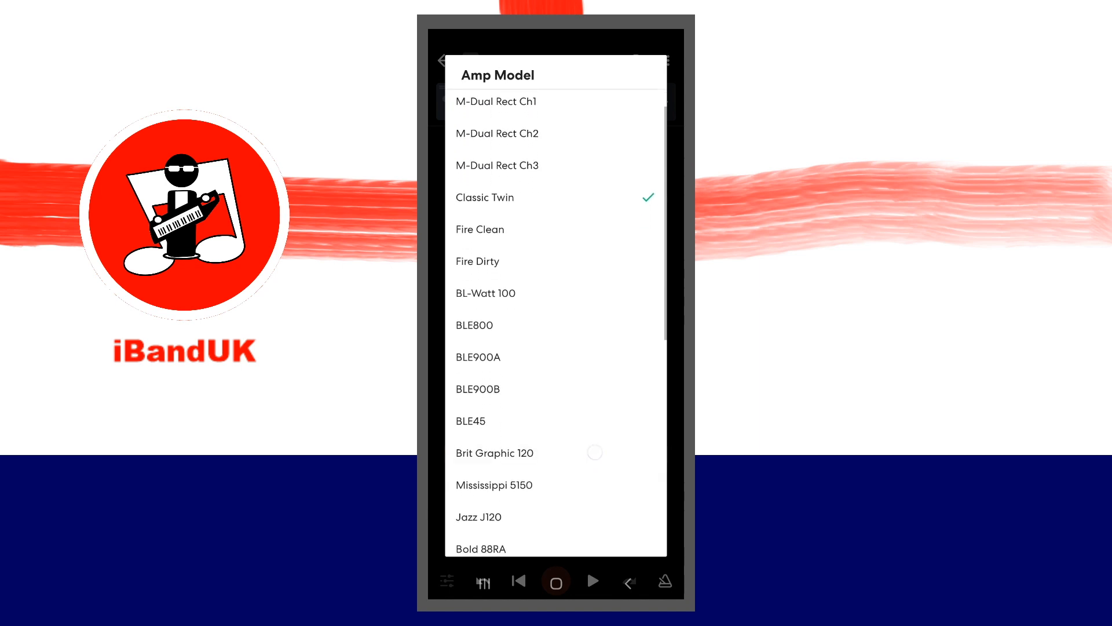
click(493, 484)
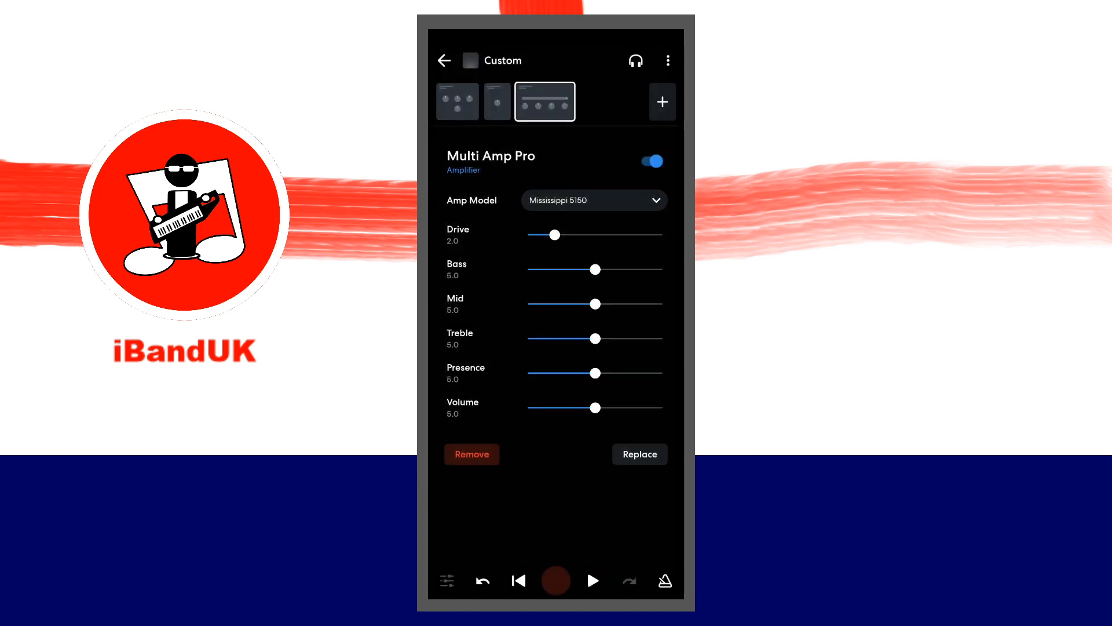
drag(555, 234, 662, 234)
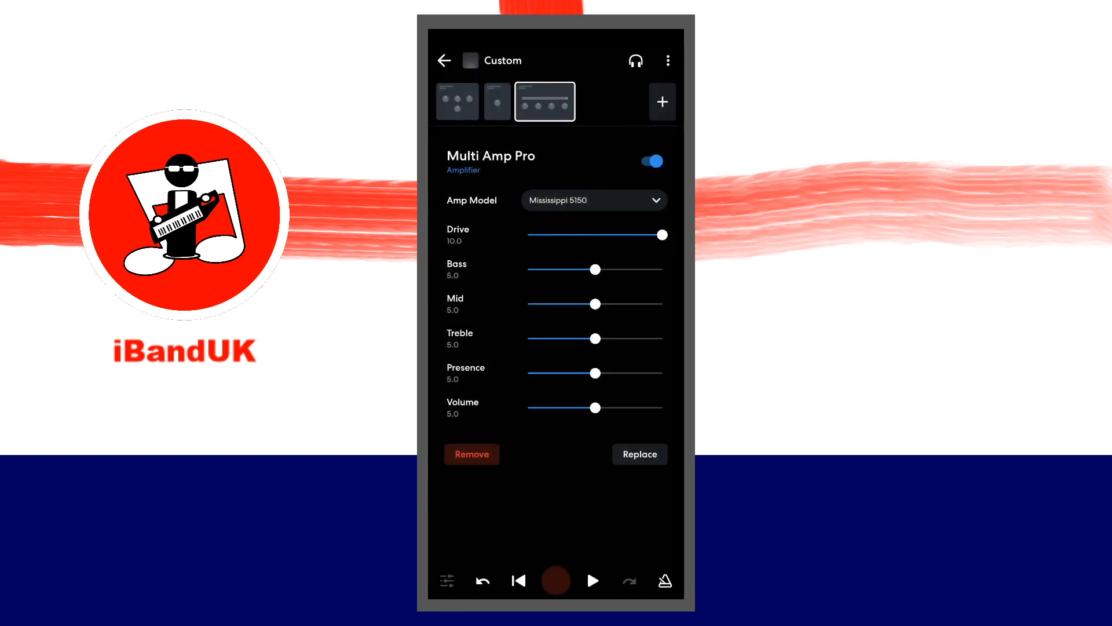
click(637, 455)
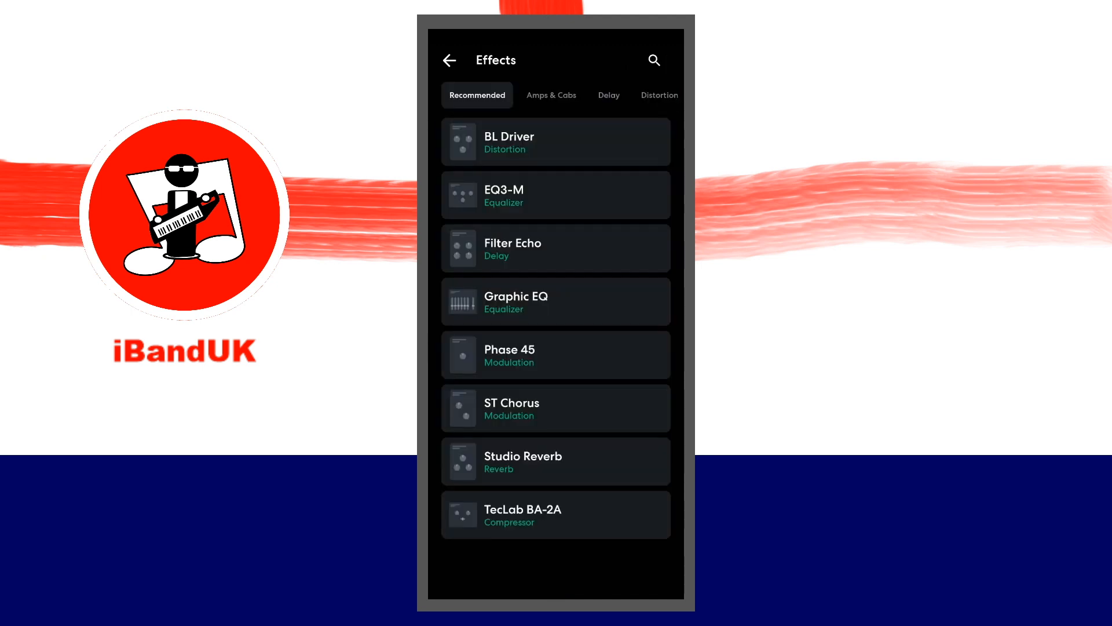
- Add a Multi Cab Pro with 4x10 J-Vintage cab, Electro-V 20 mic at far position
click(551, 95)
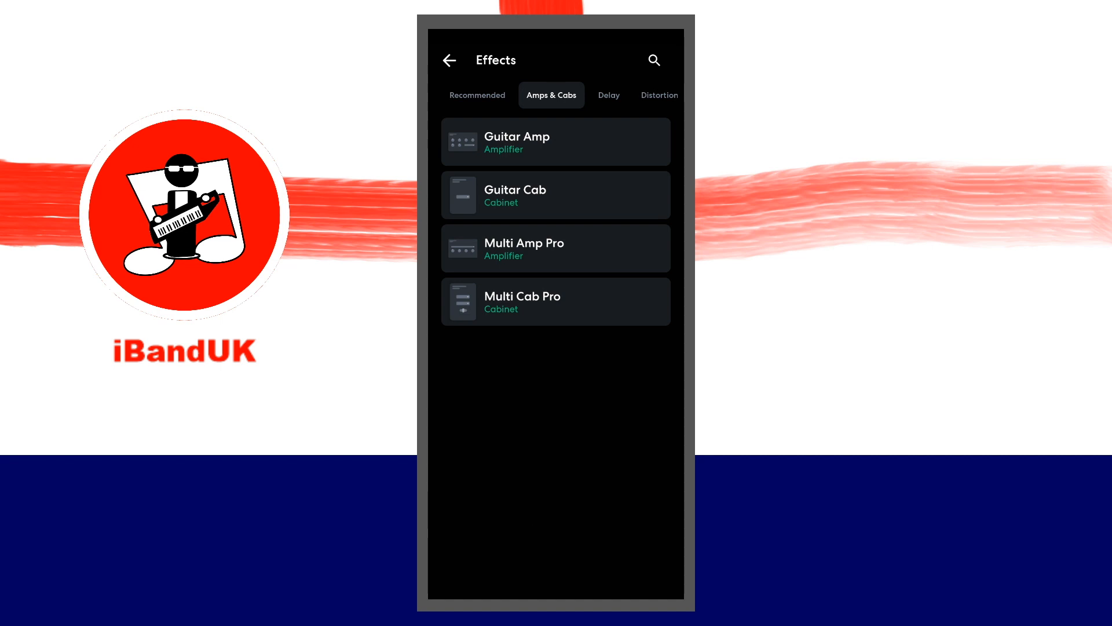
click(555, 301)
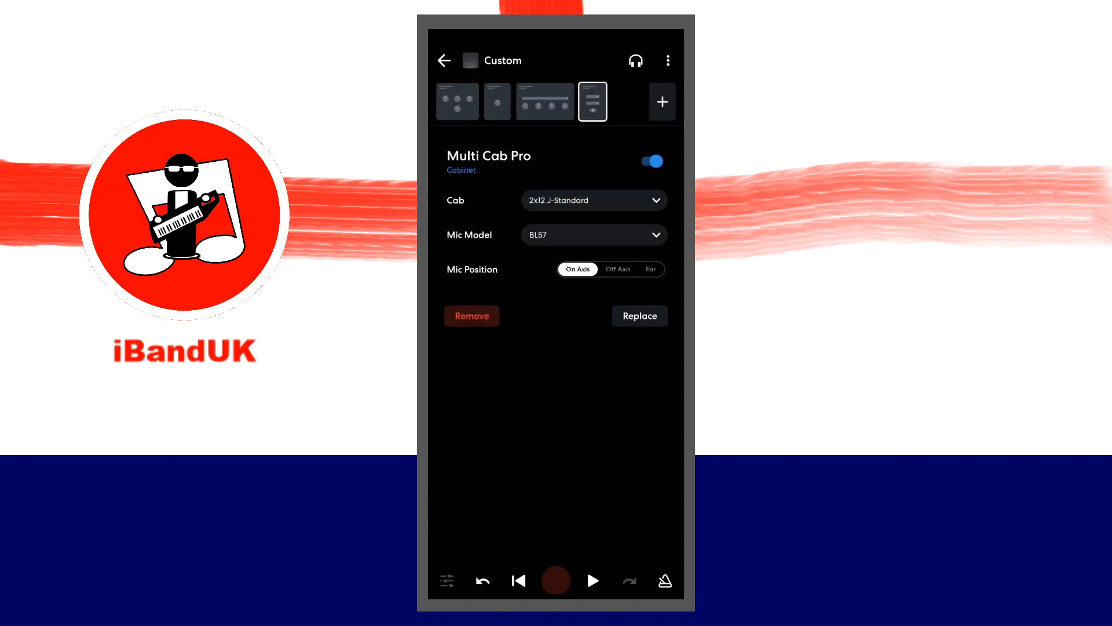
click(594, 200)
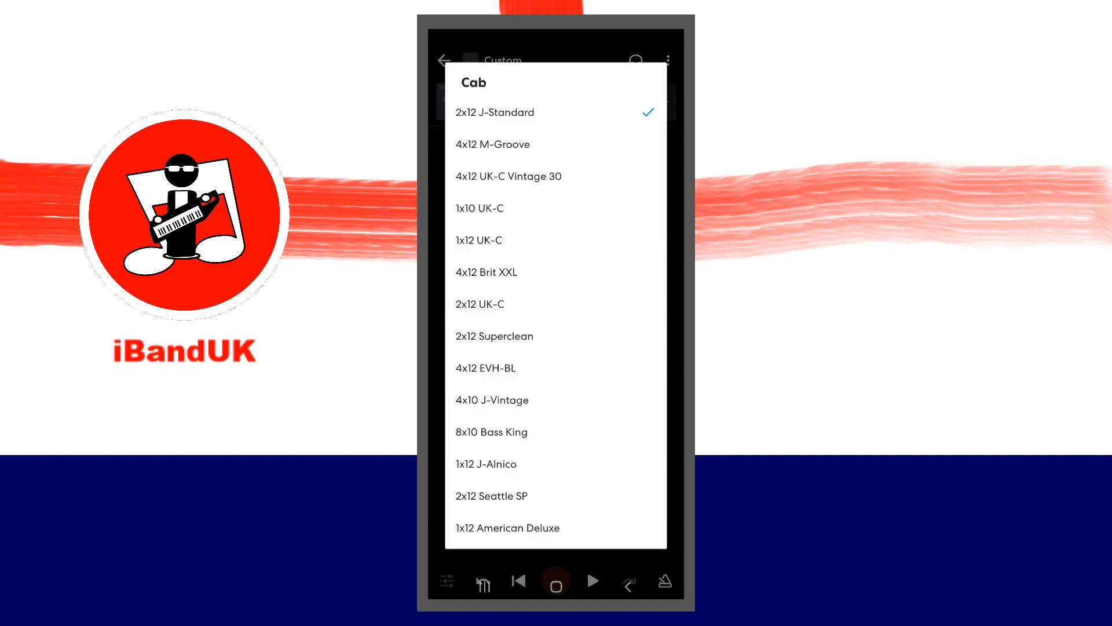
click(492, 399)
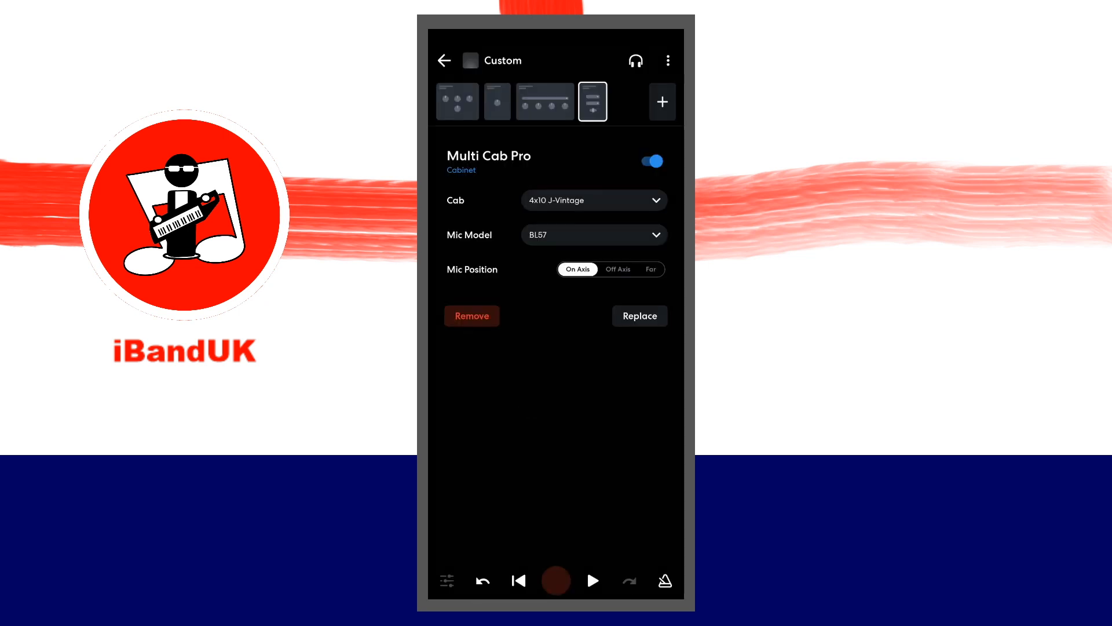
click(593, 235)
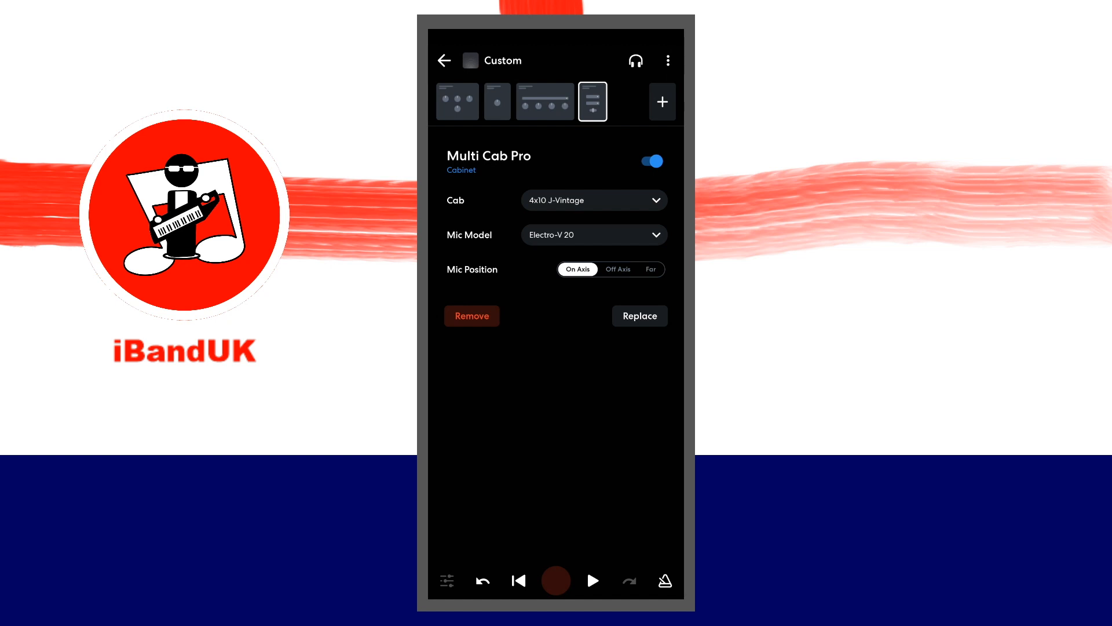
click(650, 268)
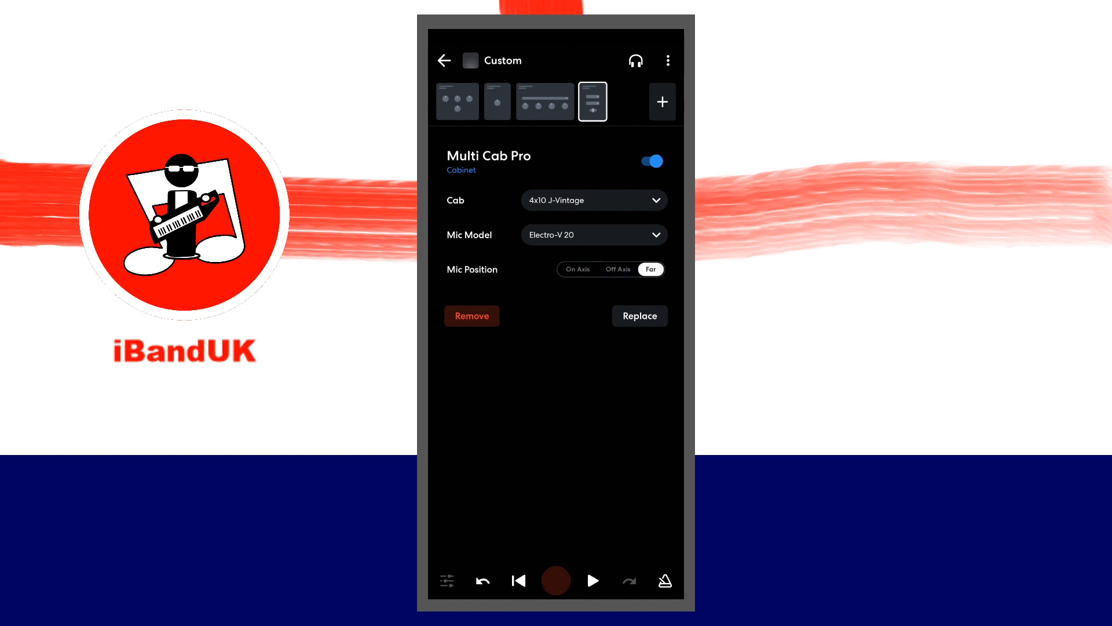
click(639, 315)
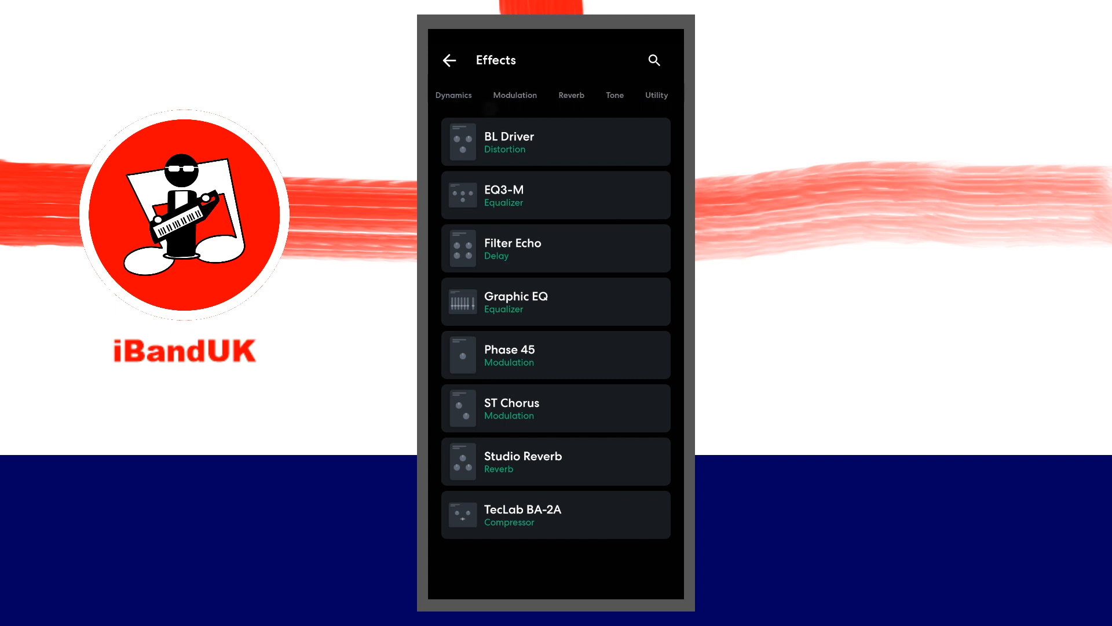
- Add a Graphic EQ with 200 Hz at −9.8 dB and 800 Hz at +4 dB
click(614, 94)
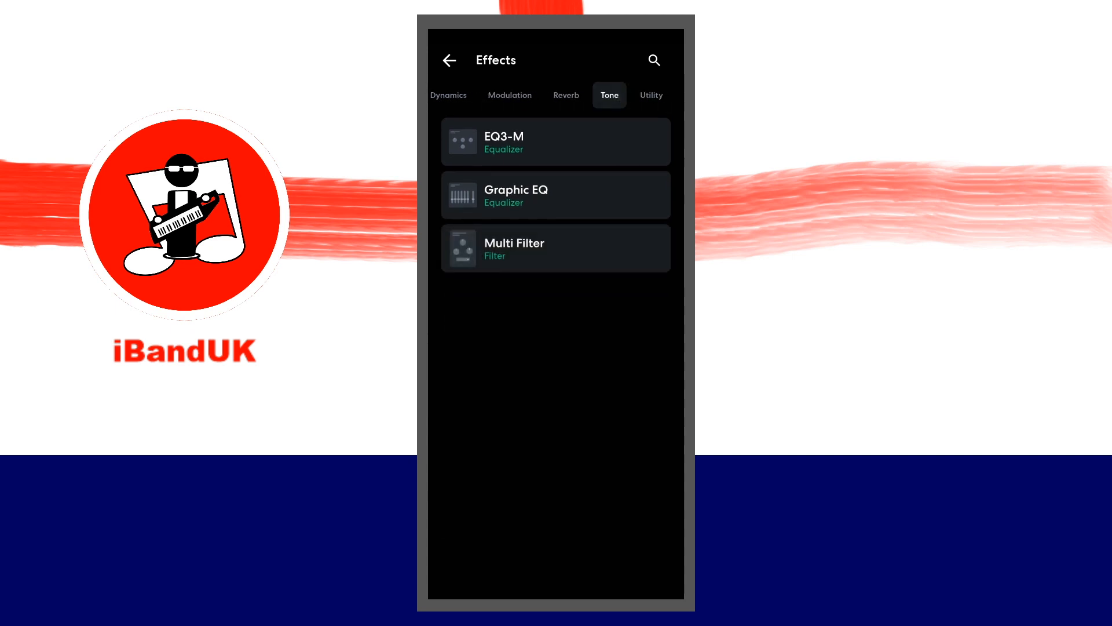
click(555, 195)
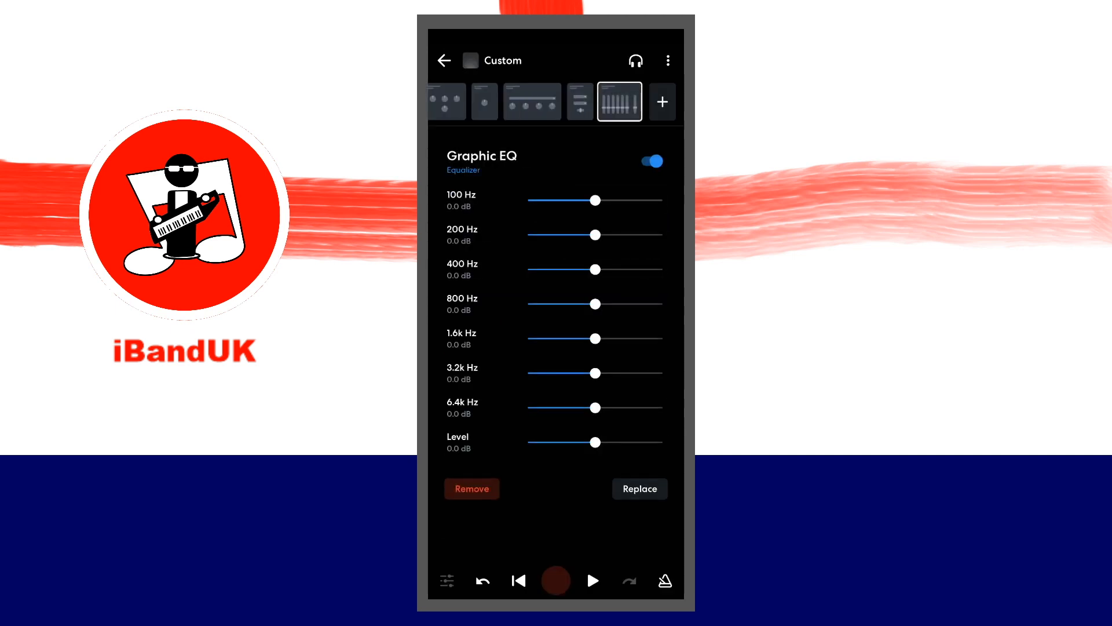
drag(596, 236, 571, 236)
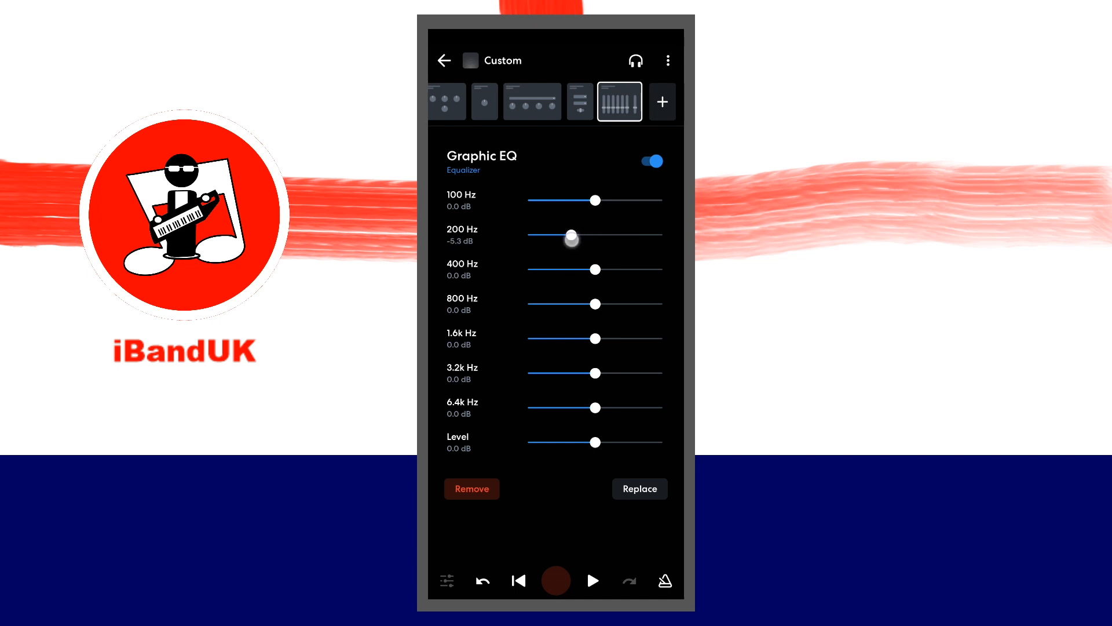
drag(571, 237, 555, 238)
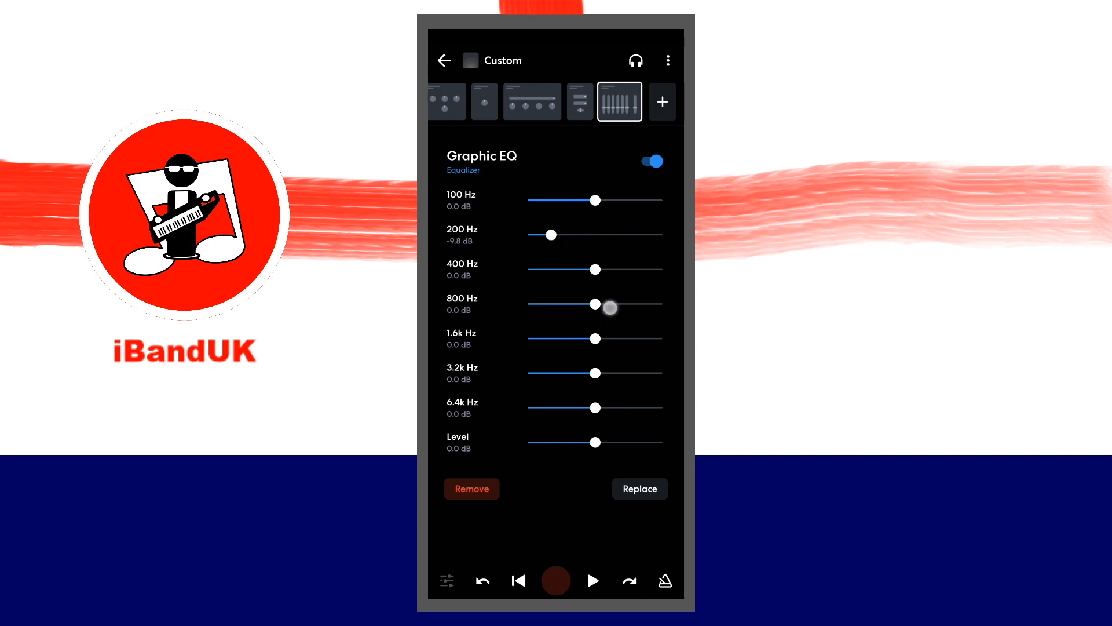
drag(597, 305, 618, 305)
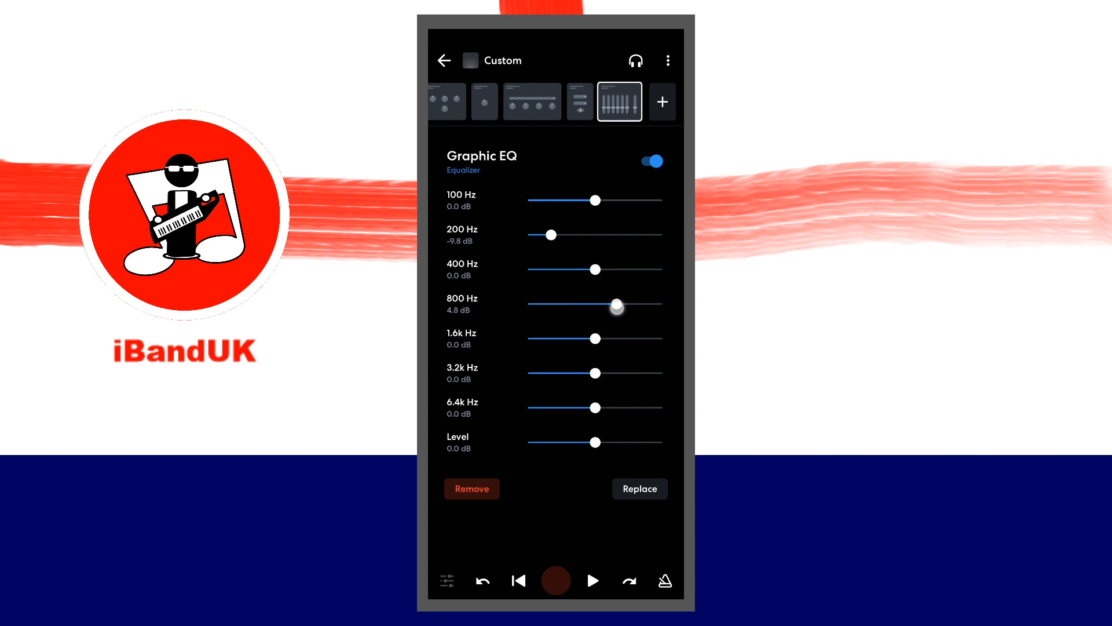
drag(619, 305, 612, 305)
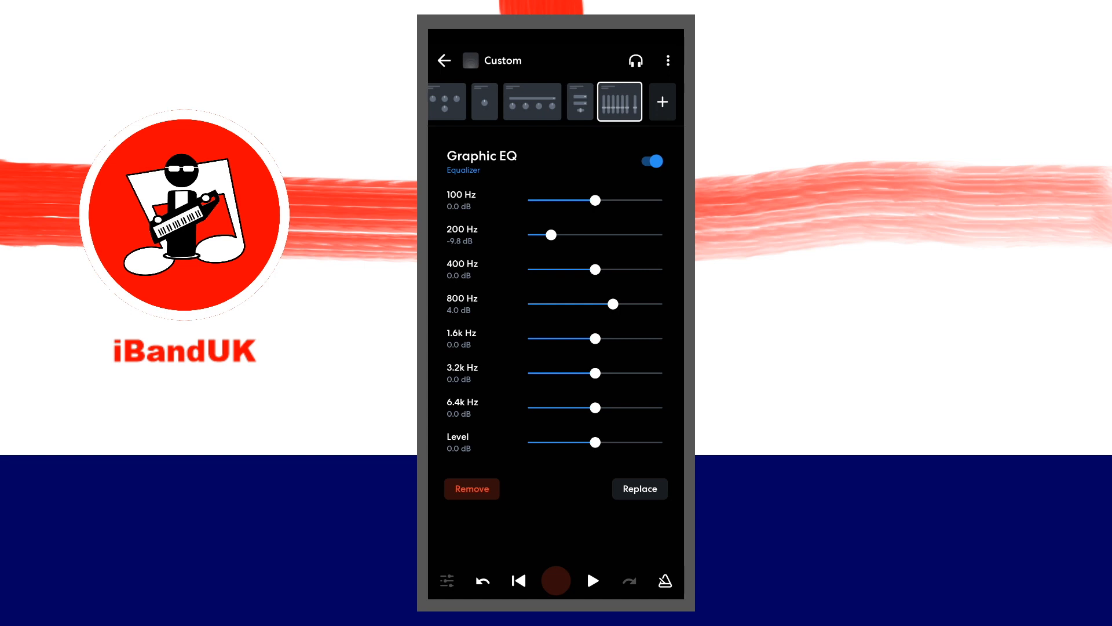
- Set Graphic EQ 1.6k Hz to −15 dB, 3.2k Hz to +10 dB, 6.4k Hz to +4.3 dB
drag(596, 338, 532, 338)
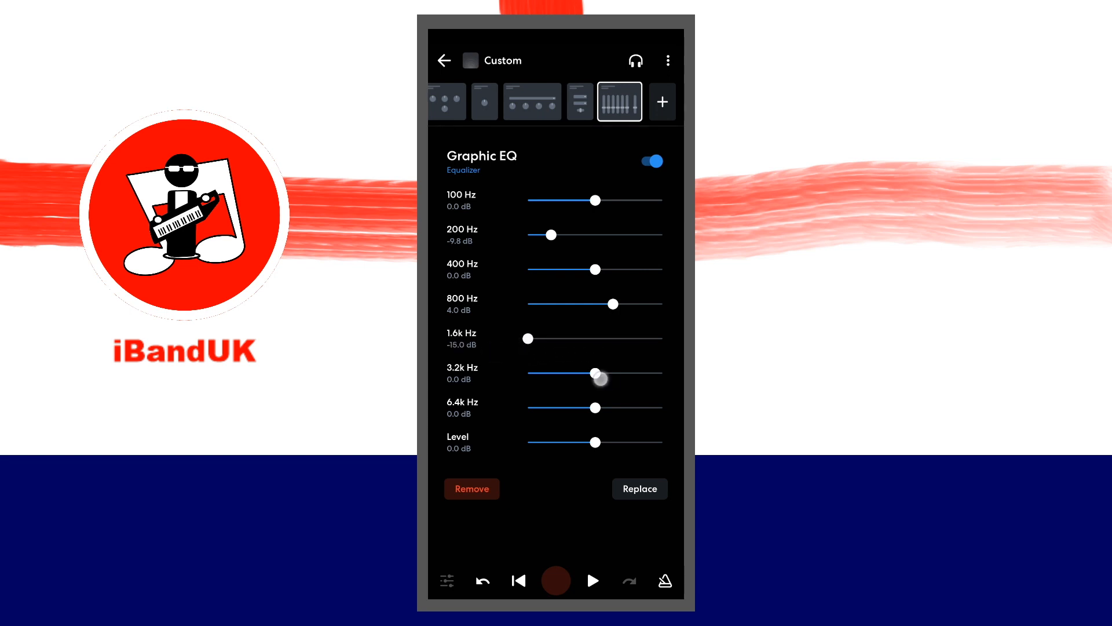
drag(596, 375, 633, 377)
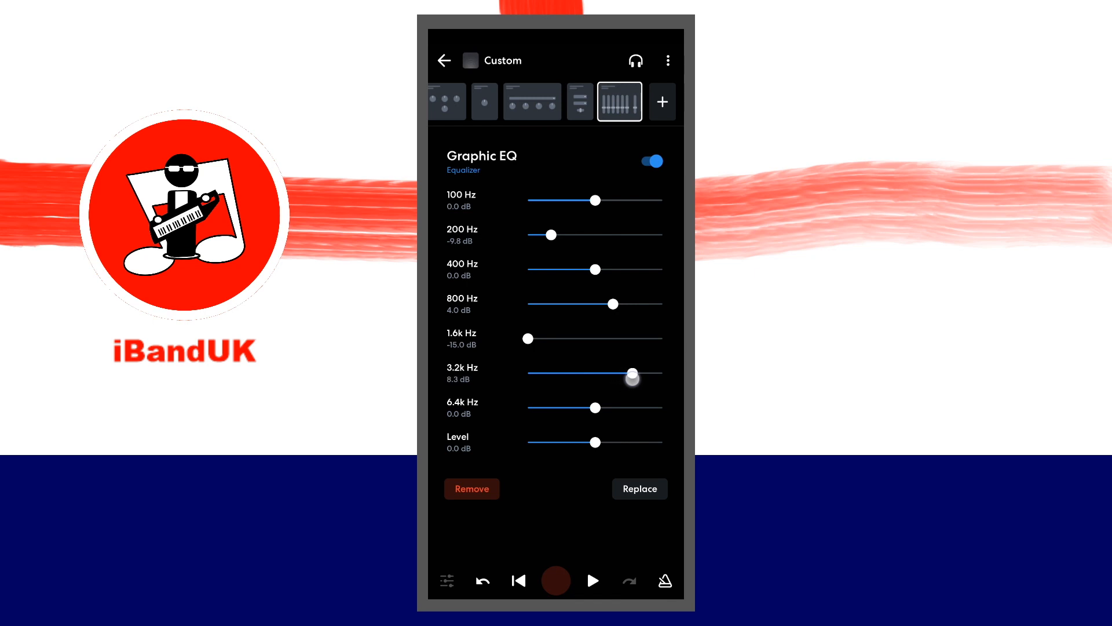
drag(631, 376, 640, 377)
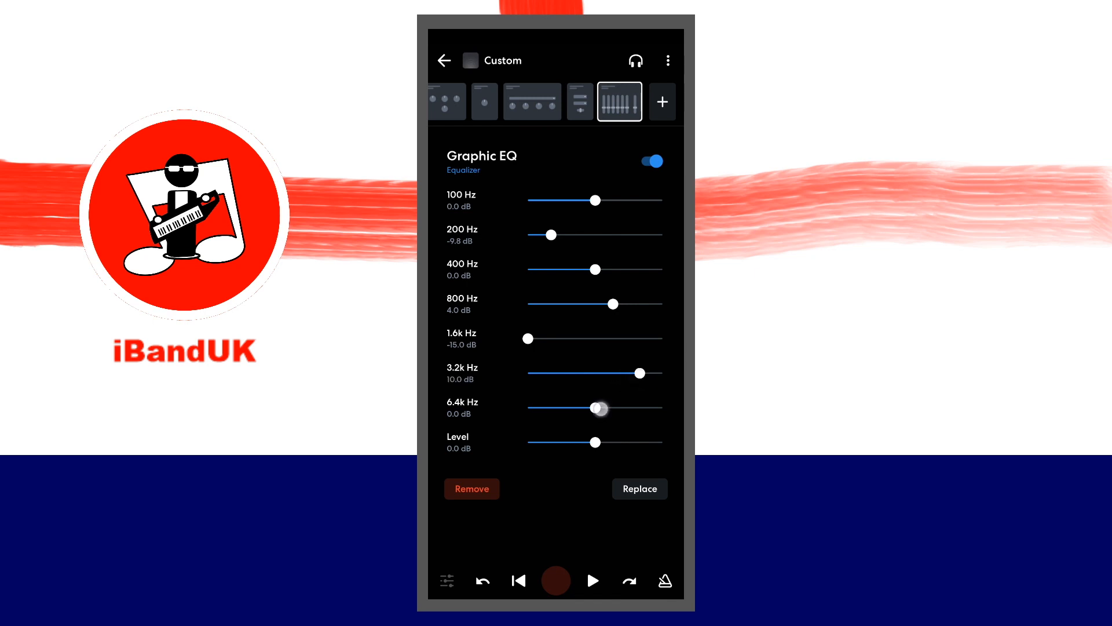
drag(596, 408, 612, 408)
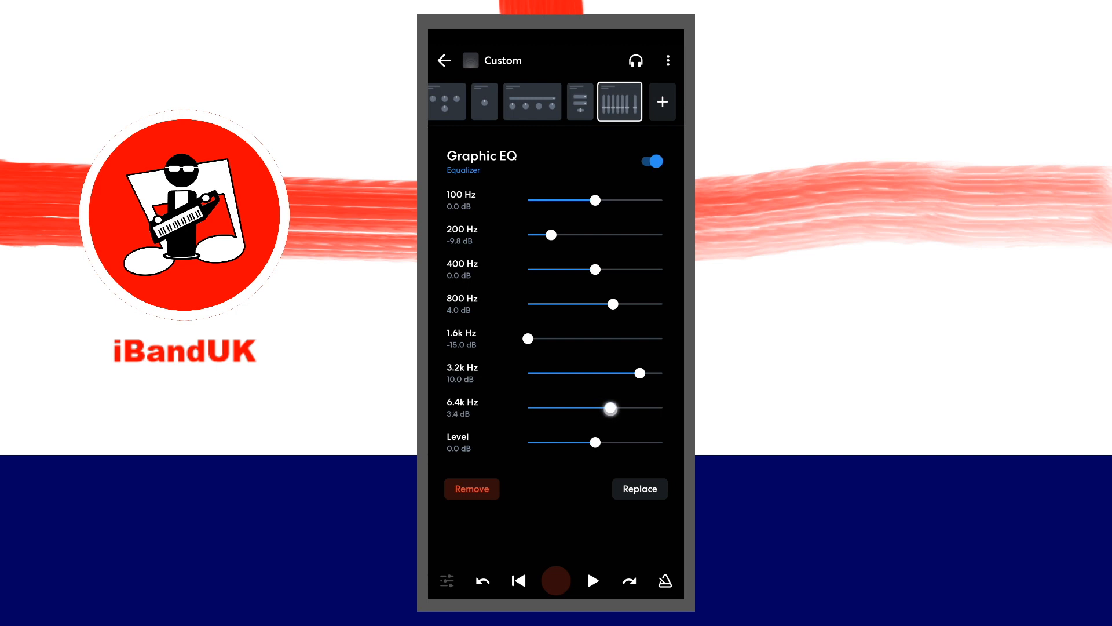
drag(611, 408, 614, 407)
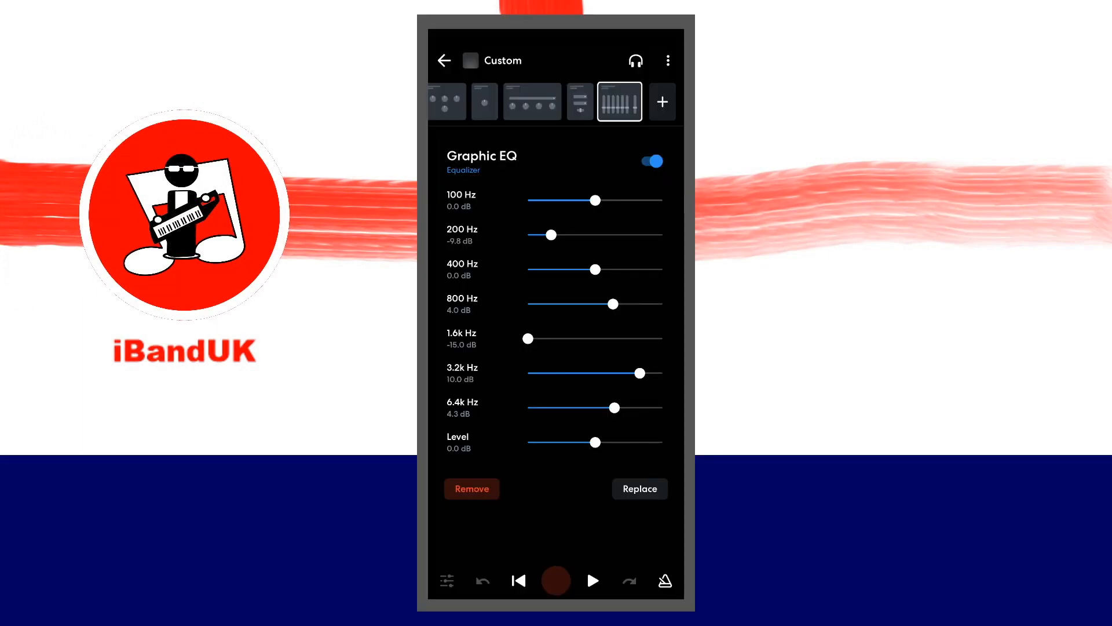
- Add a Noise Gate at 1 ms attack, 100 ms release, −18 dB threshold, moved earlier in the chain
click(639, 487)
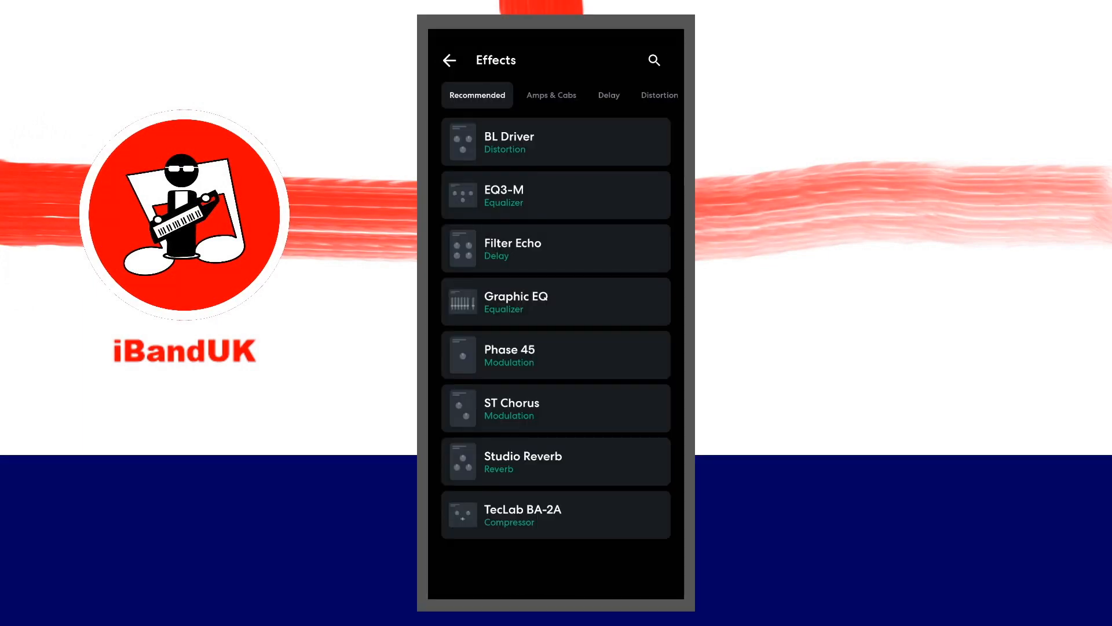
click(559, 95)
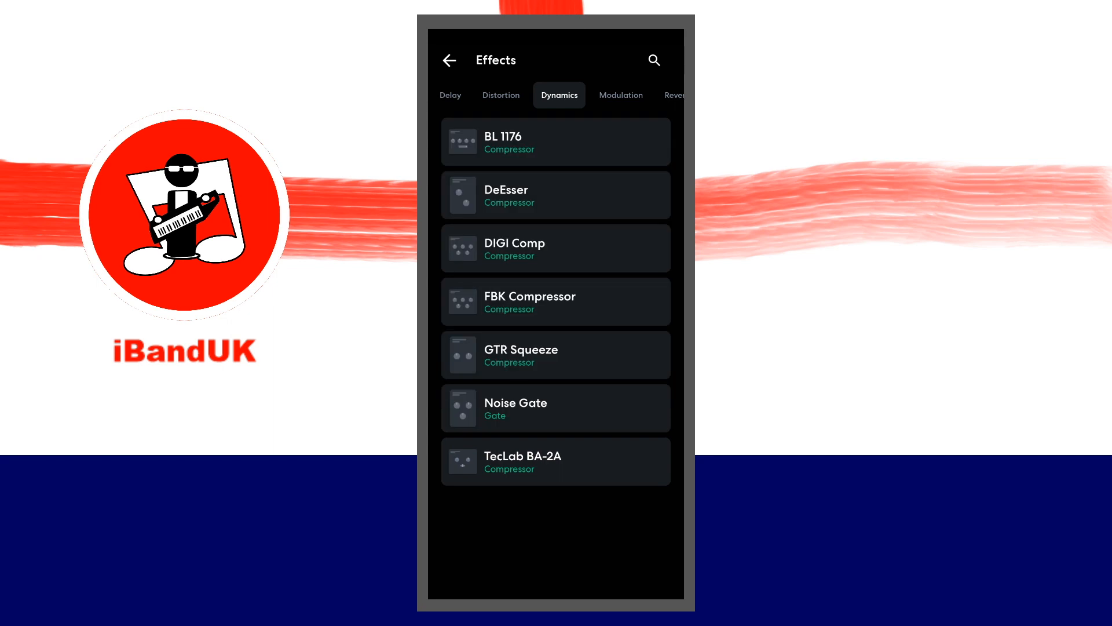
click(555, 407)
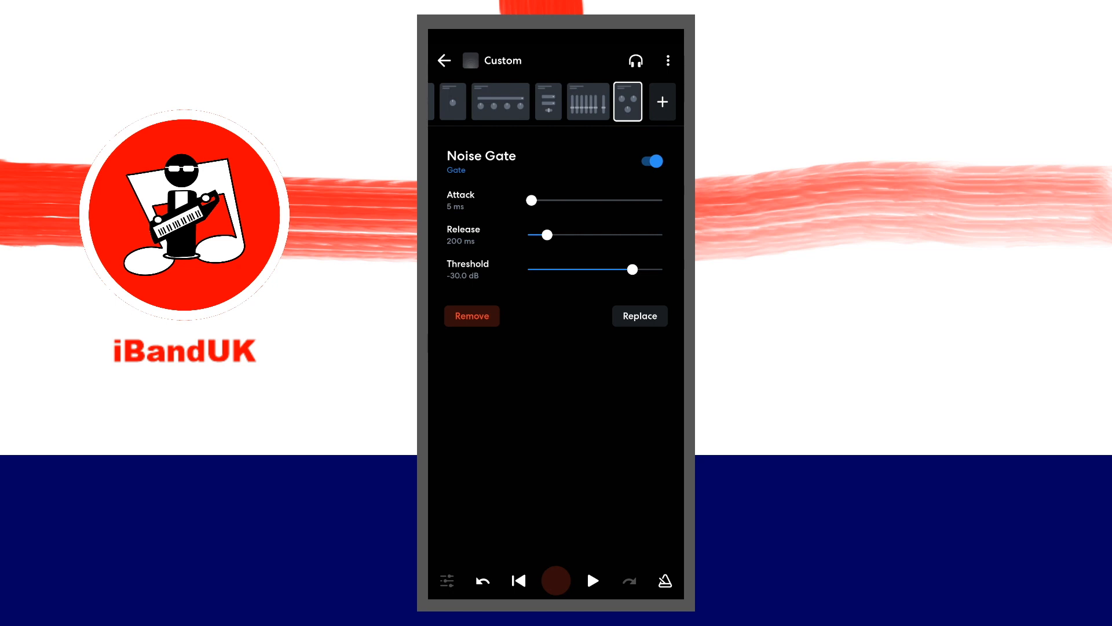
drag(546, 234, 529, 234)
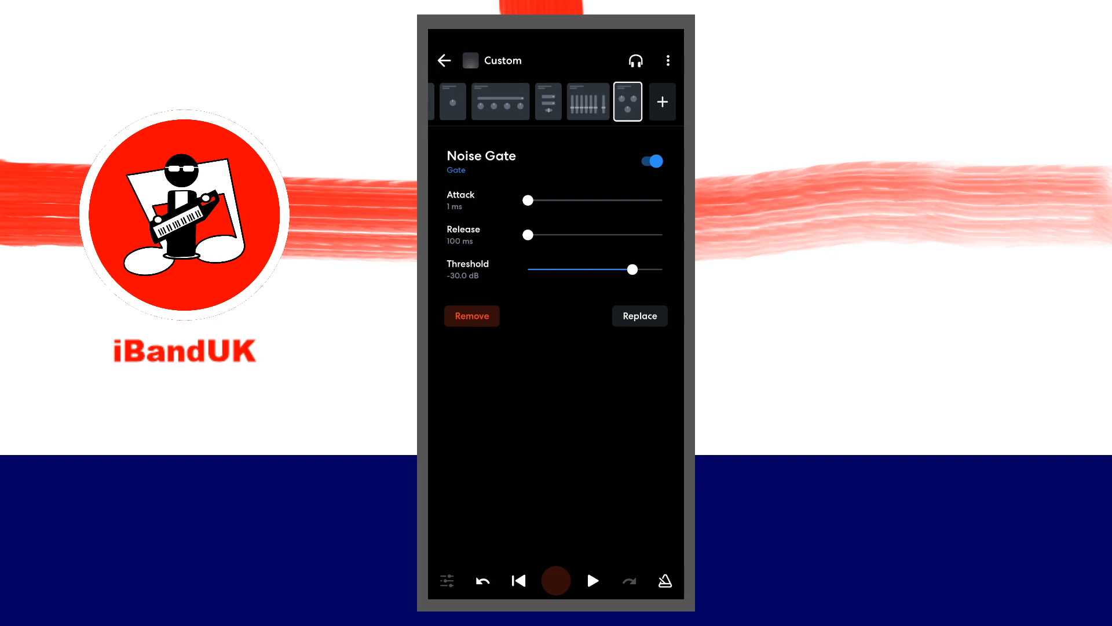
drag(632, 270, 663, 270)
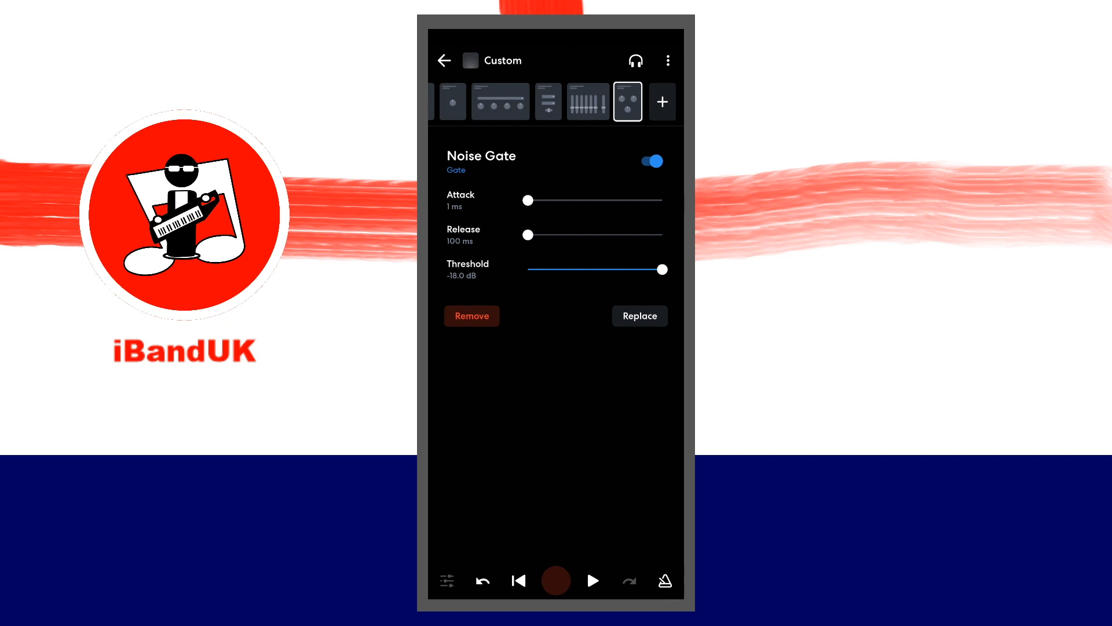
click(627, 101)
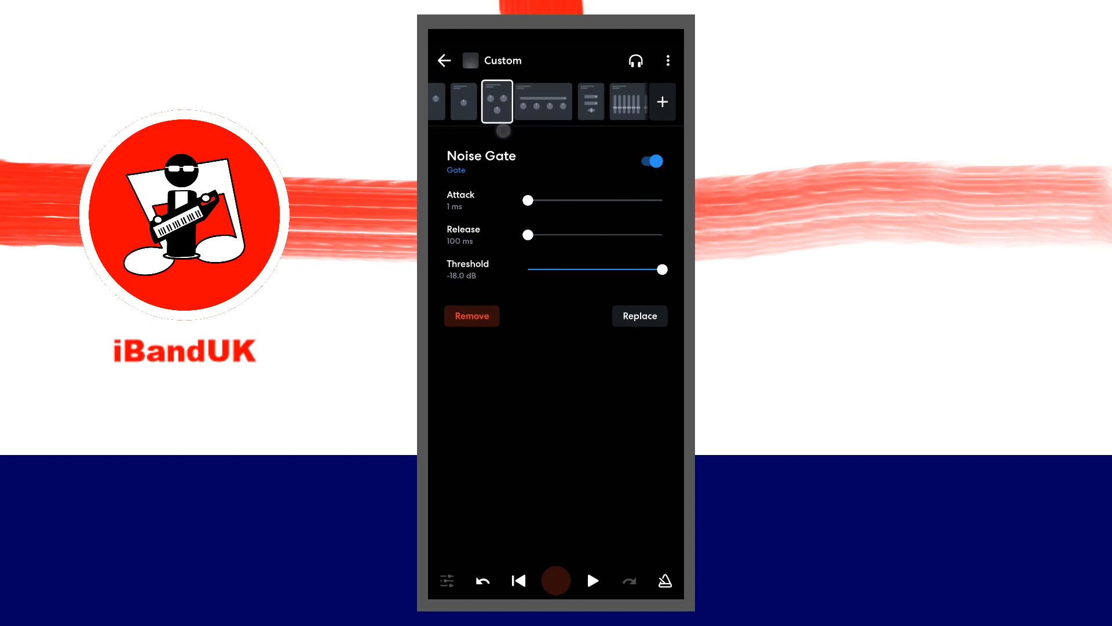
- Leave the effects editor to show the Twang Guitar E and B power chord notes
click(497, 101)
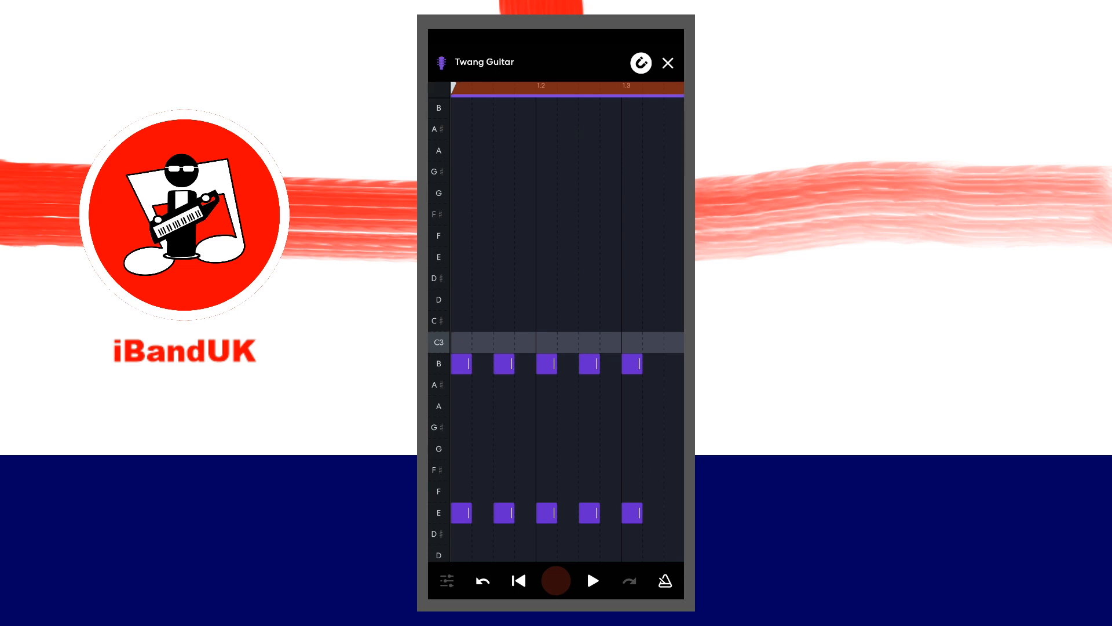
- Select all power chord notes, lower their velocity slightly, and close the note editor
click(468, 326)
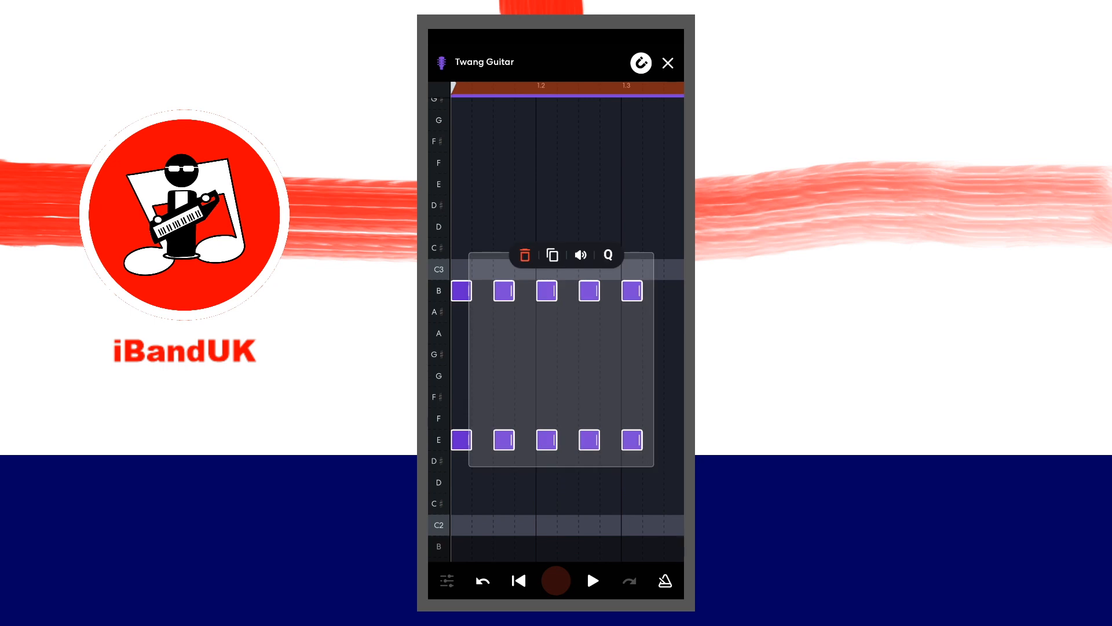
click(581, 255)
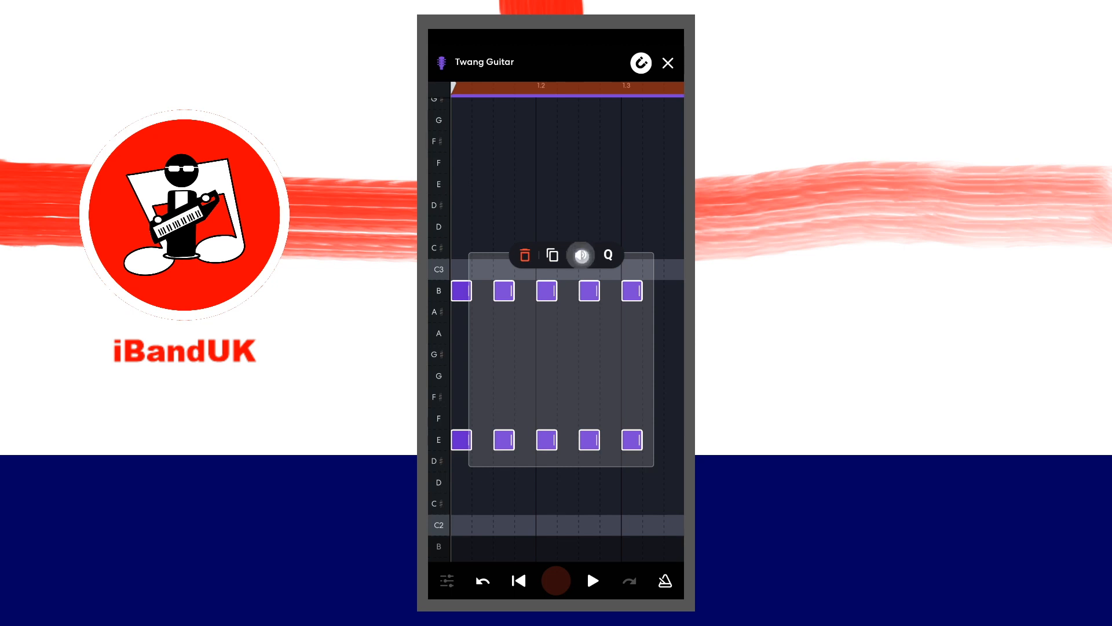
click(580, 255)
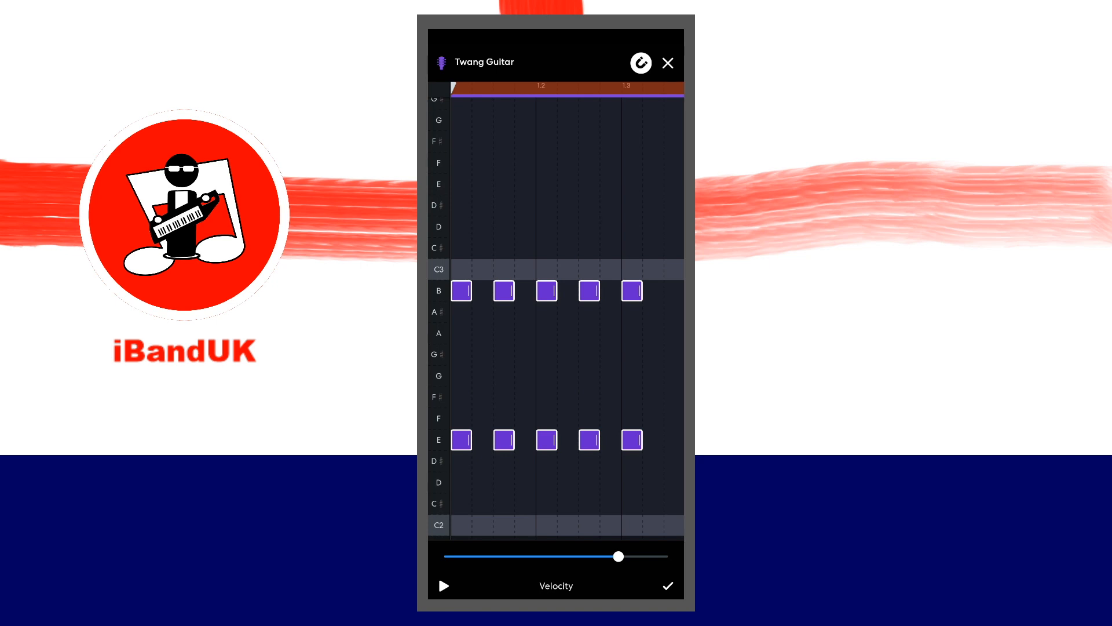
drag(619, 557, 602, 560)
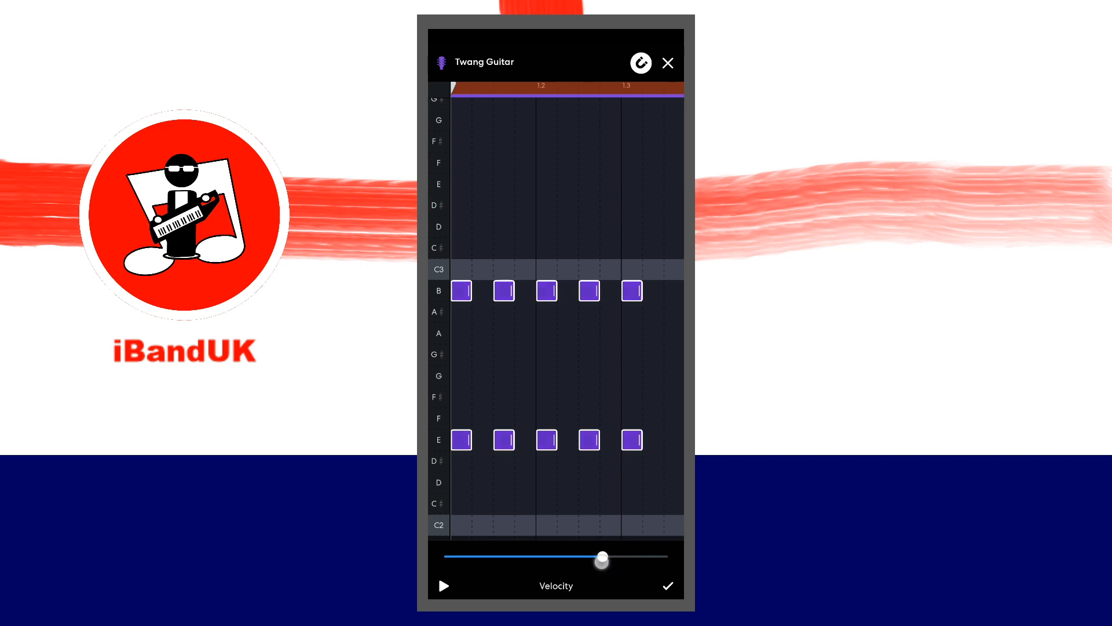
drag(601, 560, 592, 557)
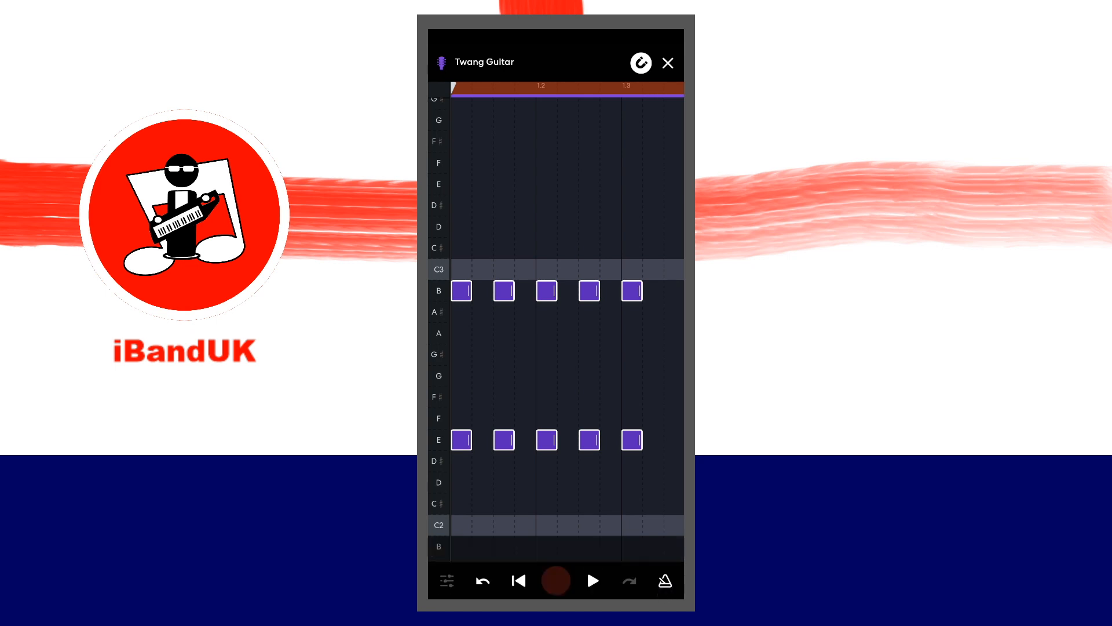
click(592, 580)
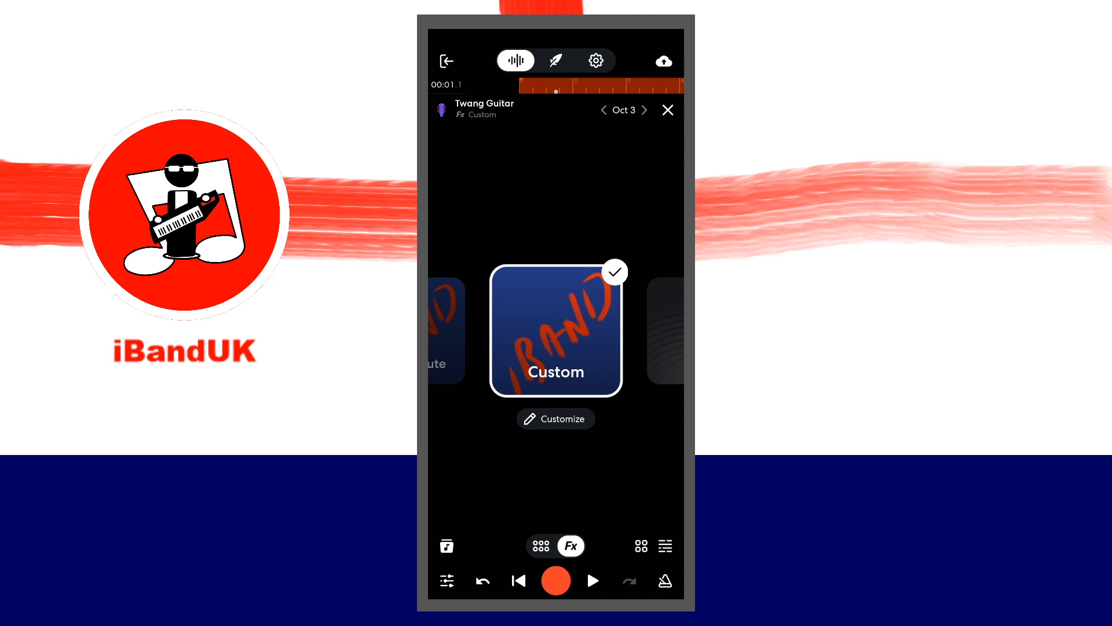
- Add the BL 1176 compressor from Dynamics to the Custom effects chain
click(556, 419)
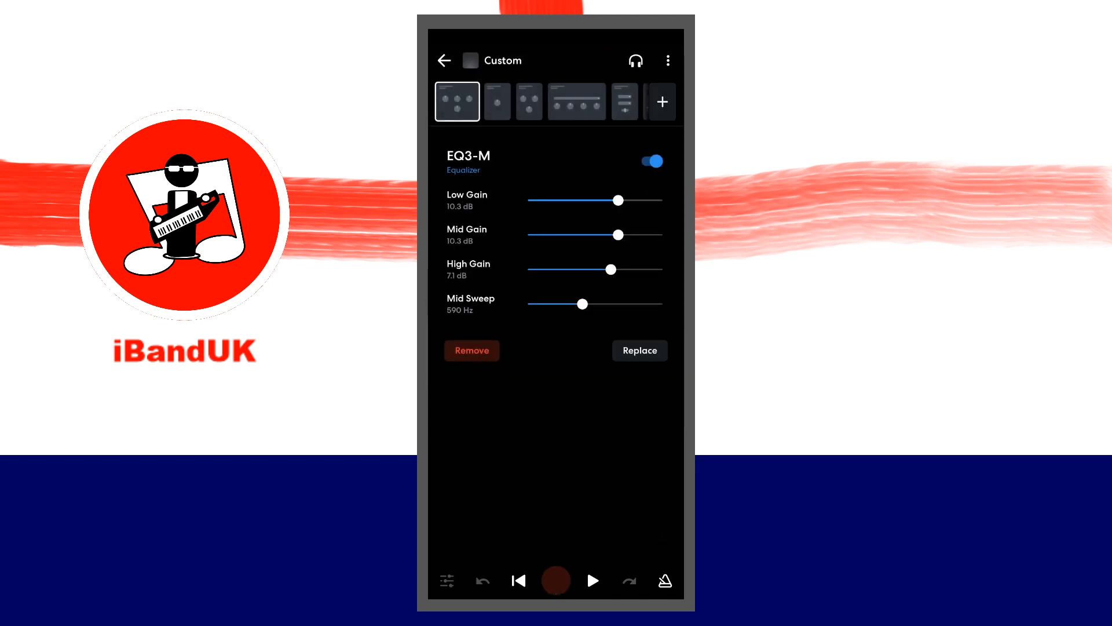
click(637, 350)
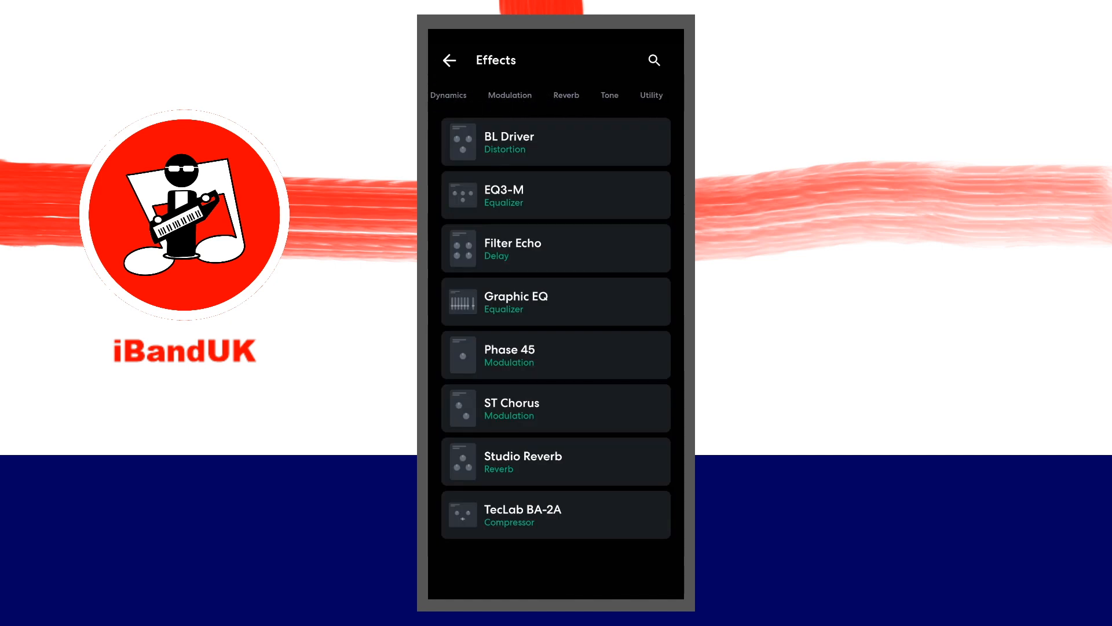
click(448, 95)
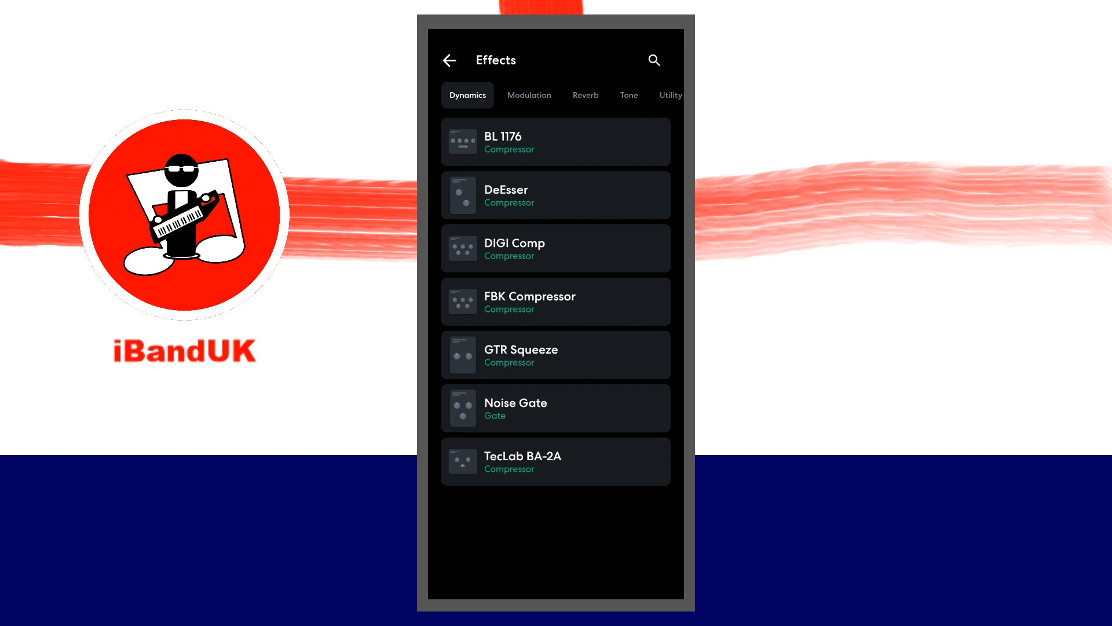
click(555, 141)
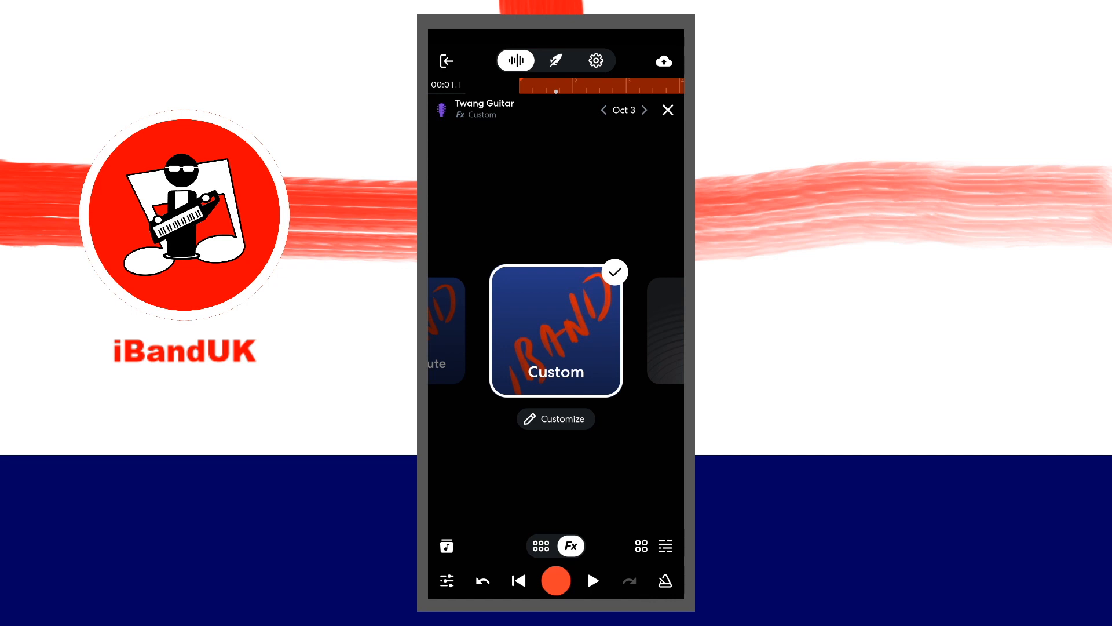
- Reopen the note editor and begin adjusting velocity of the next power chords
click(667, 109)
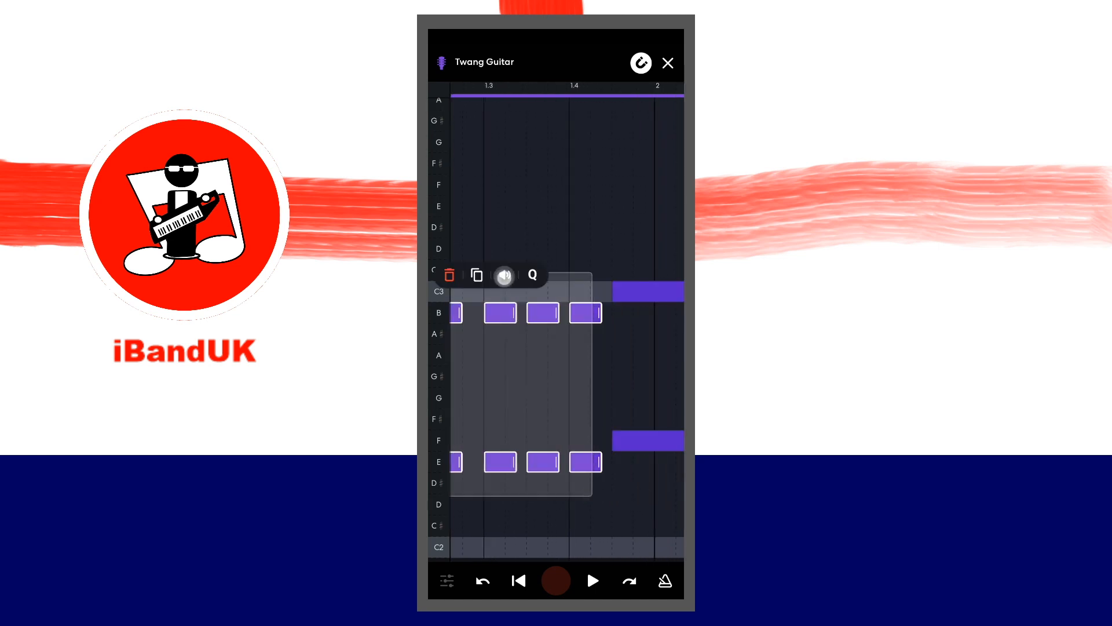
click(504, 275)
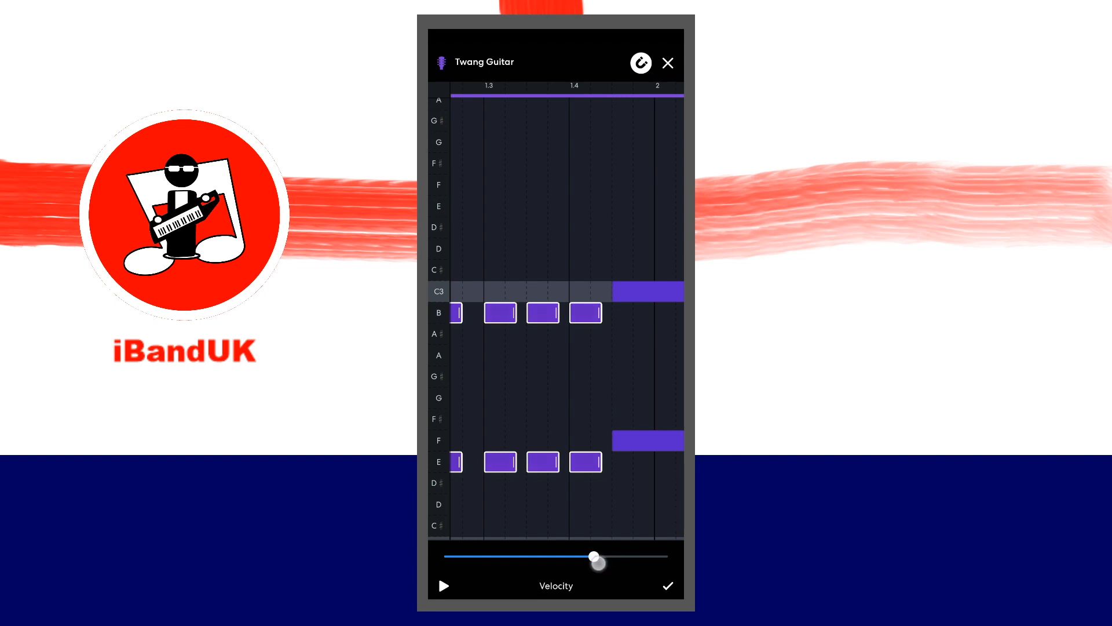